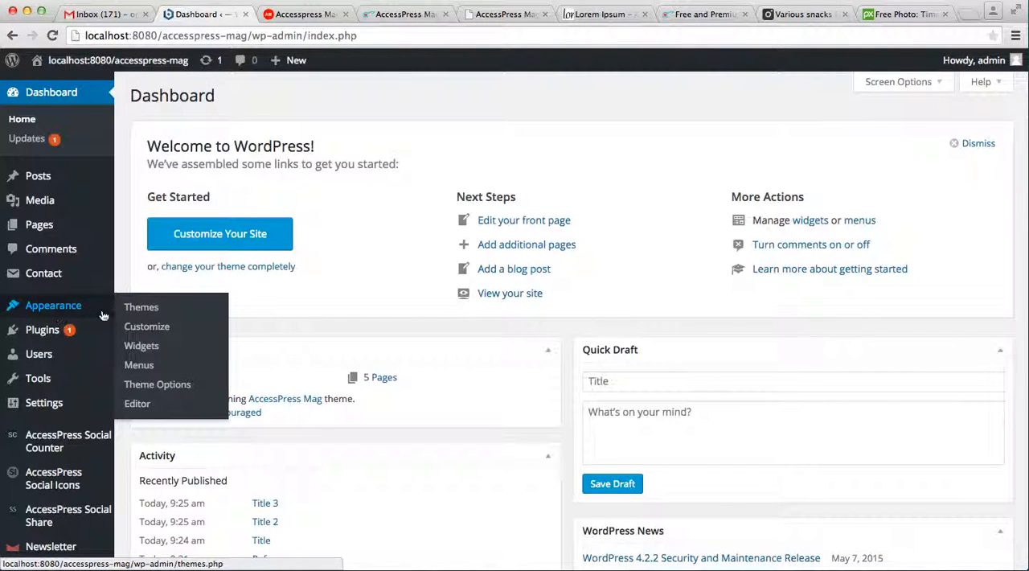
- Open Appearance > Theme Options and switch to the AccessPress Mag Post Settings section
click(158, 382)
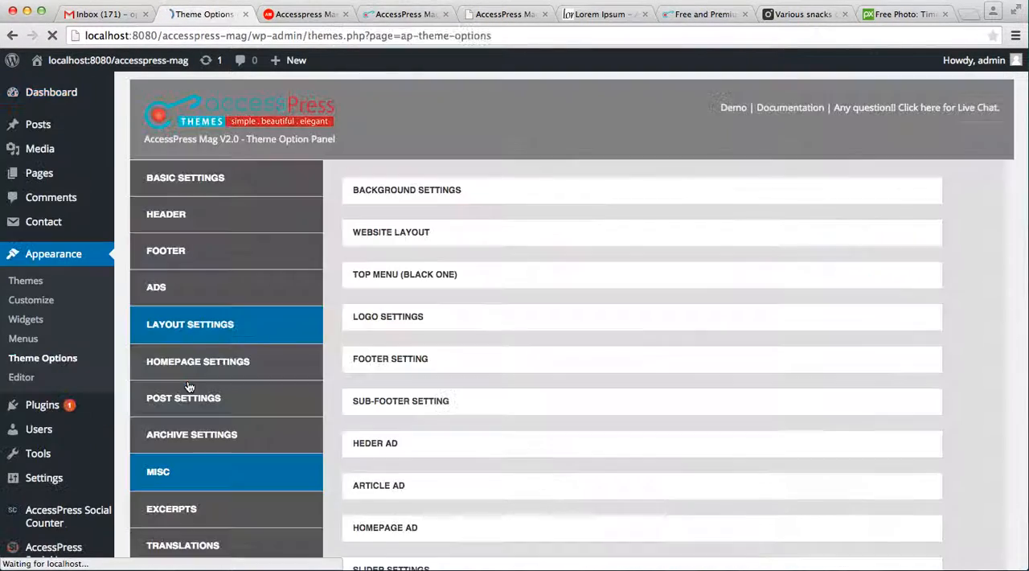
click(185, 177)
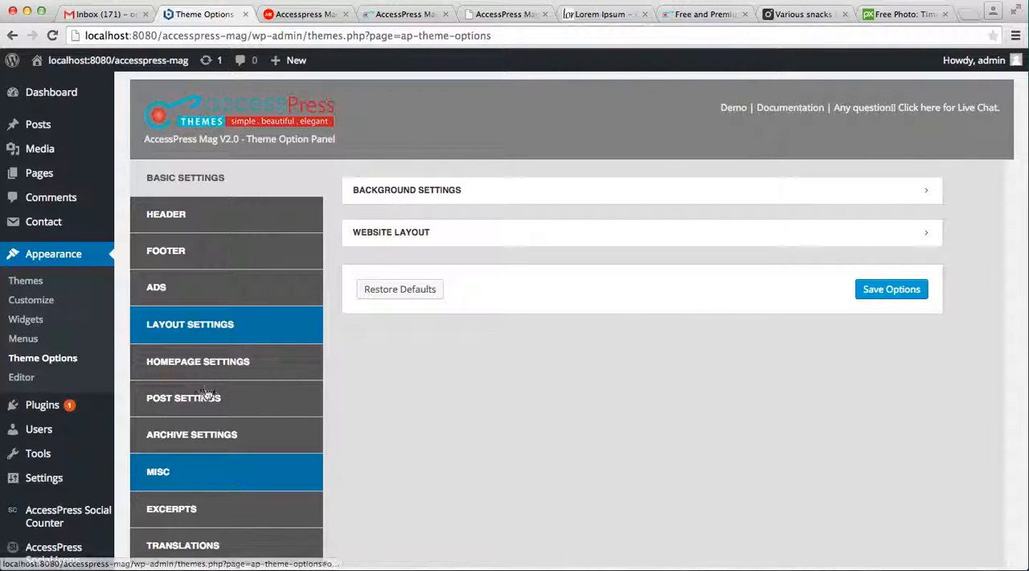
click(183, 397)
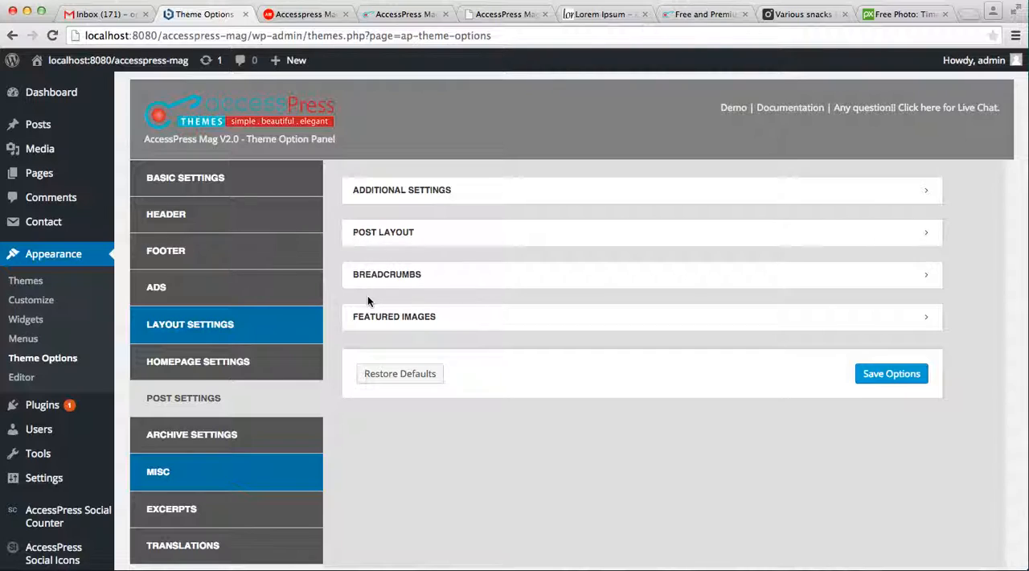
mouse_move(444, 201)
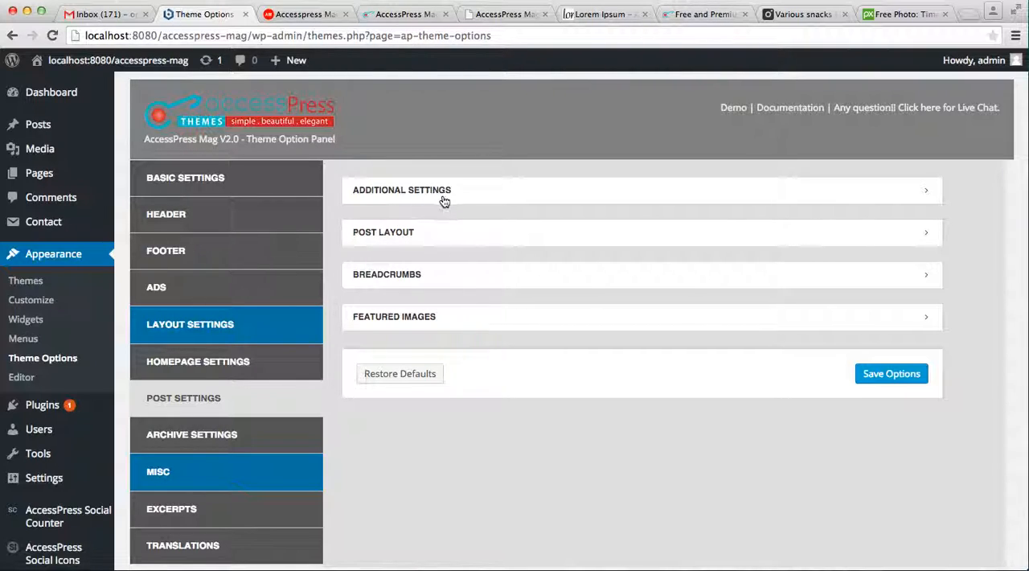
- Expand Additional Settings to review the date, views, comment, author, tags and navigation toggles
click(402, 189)
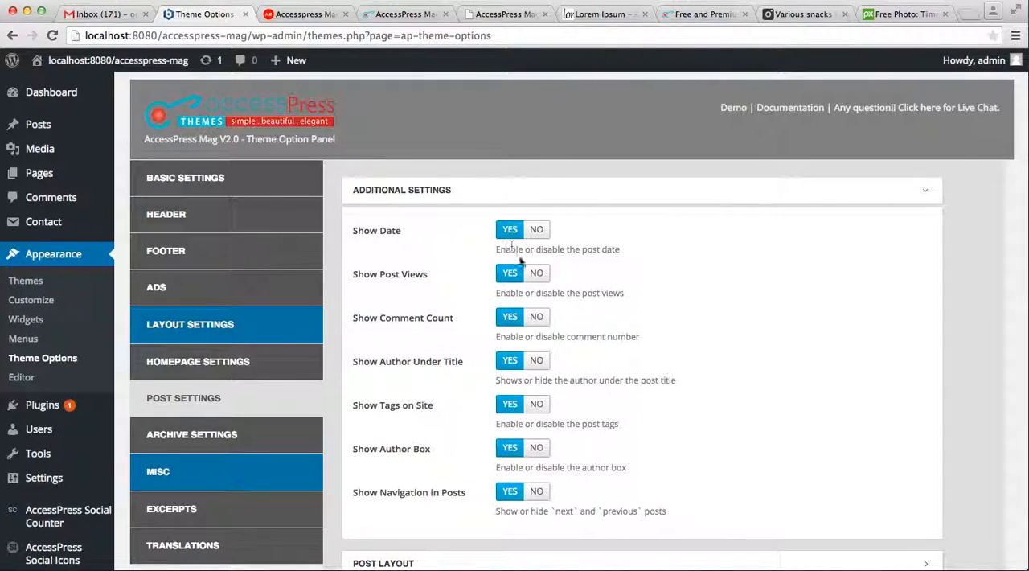
scroll(down, 3)
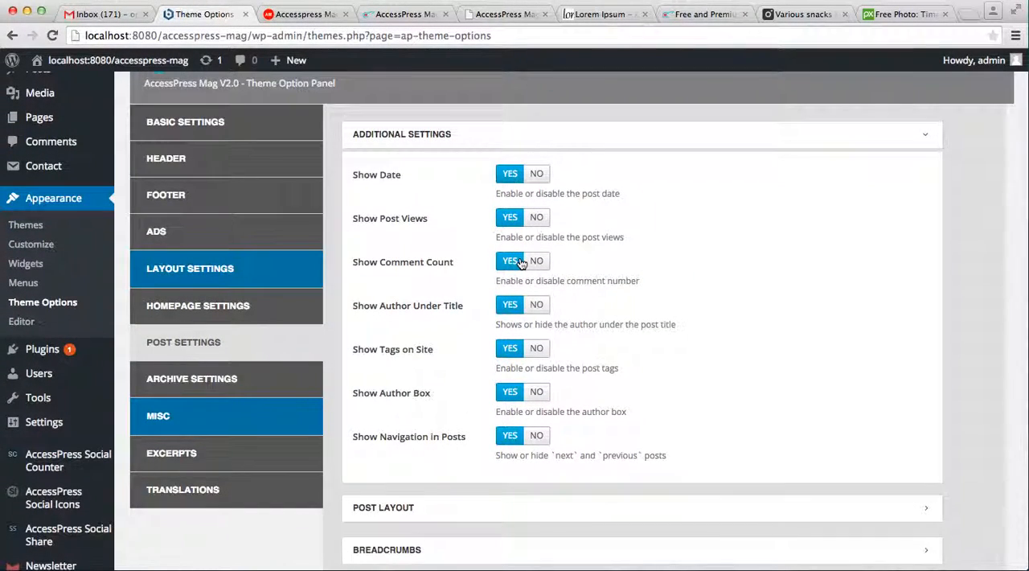
mouse_move(390, 183)
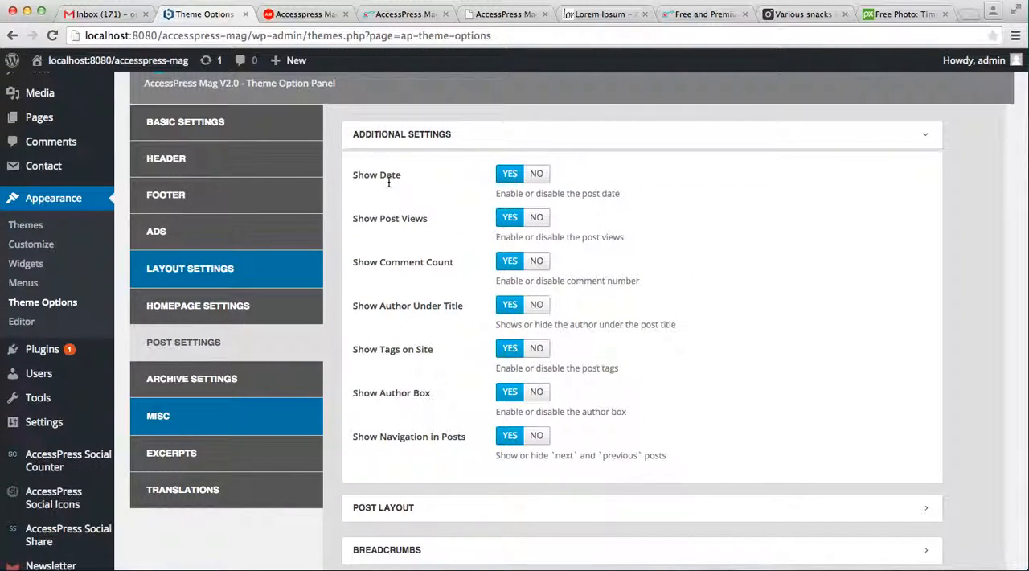
mouse_move(411, 191)
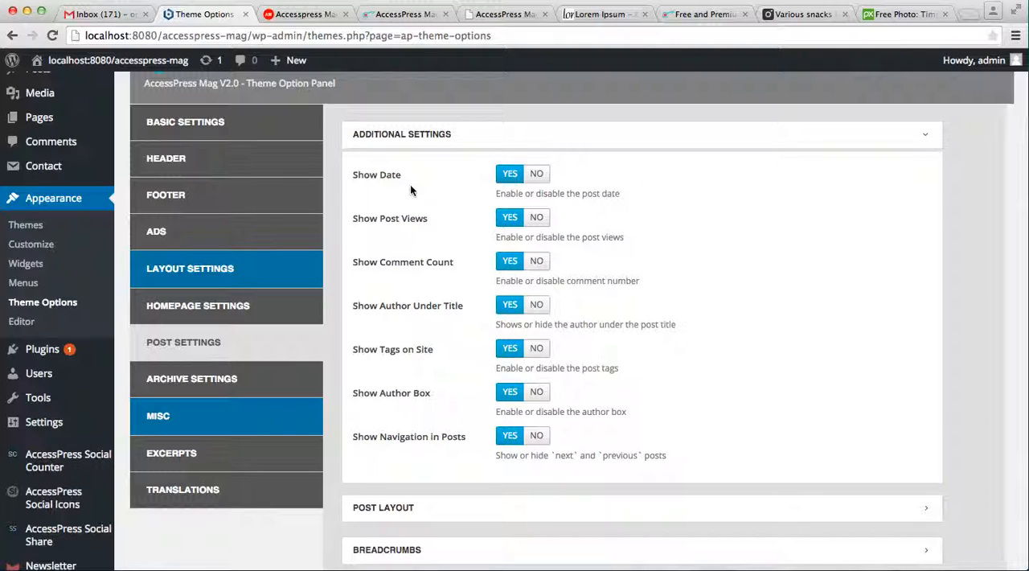
mouse_move(453, 299)
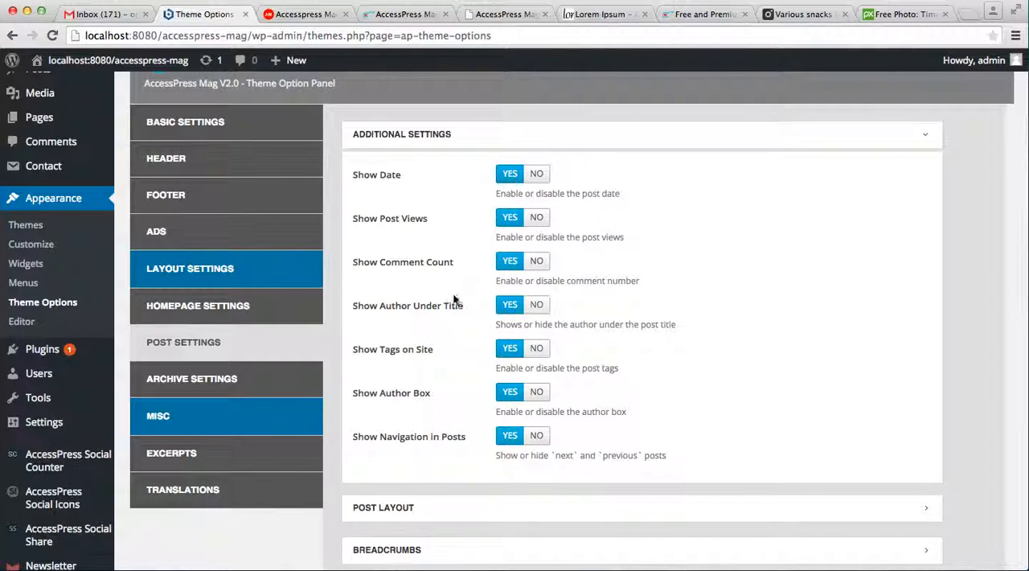
mouse_move(410, 358)
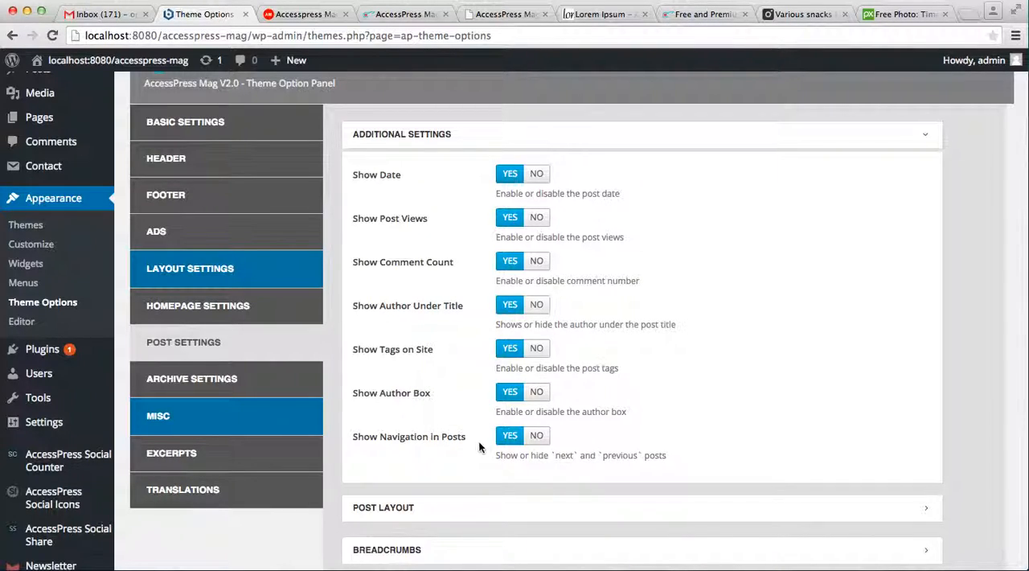
mouse_move(484, 169)
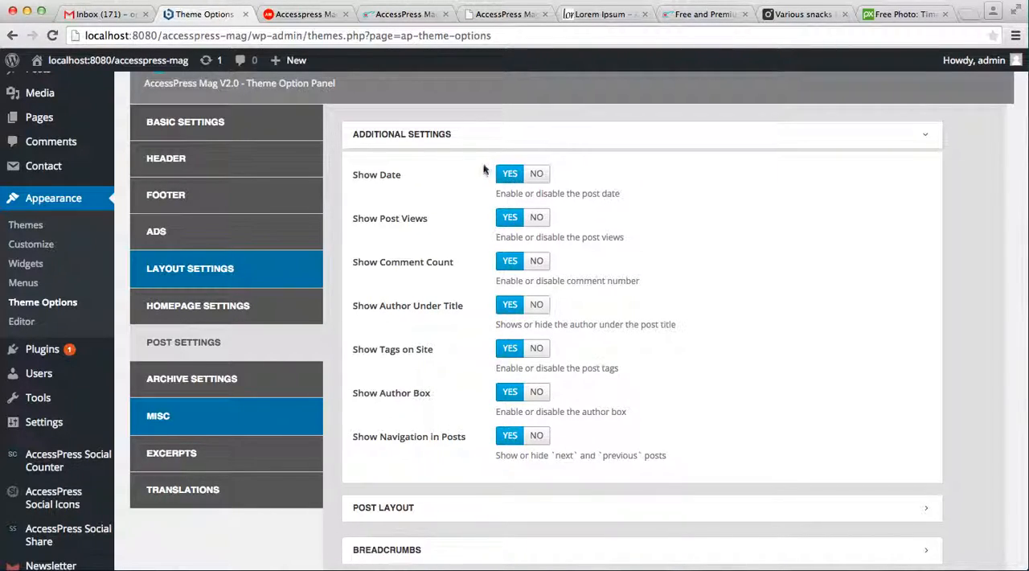
mouse_move(651, 378)
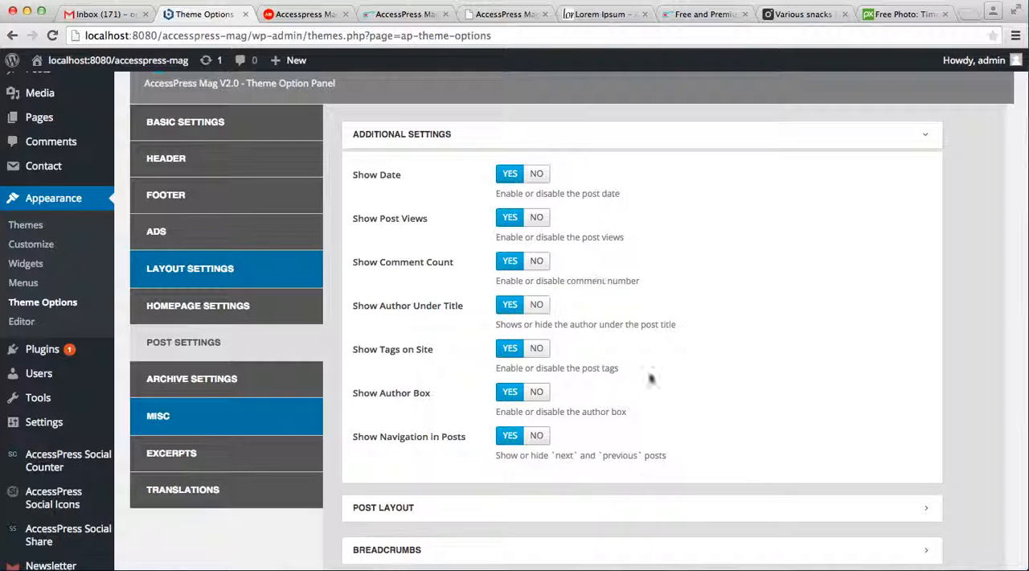
- Expand Post Layout, keep Style 1 as default post template and note the per-post override remark
scroll(down, 3)
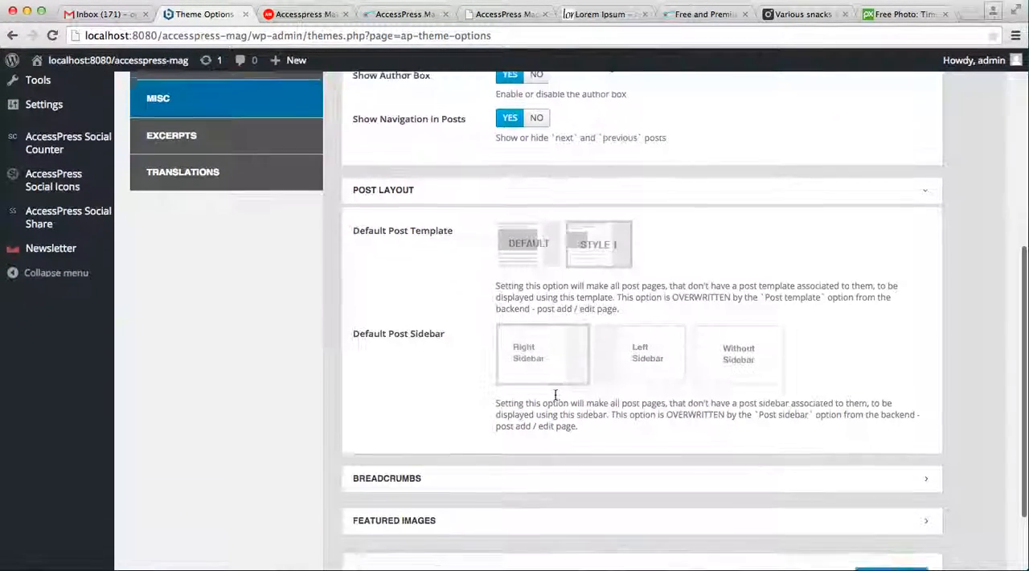
scroll(down, 3)
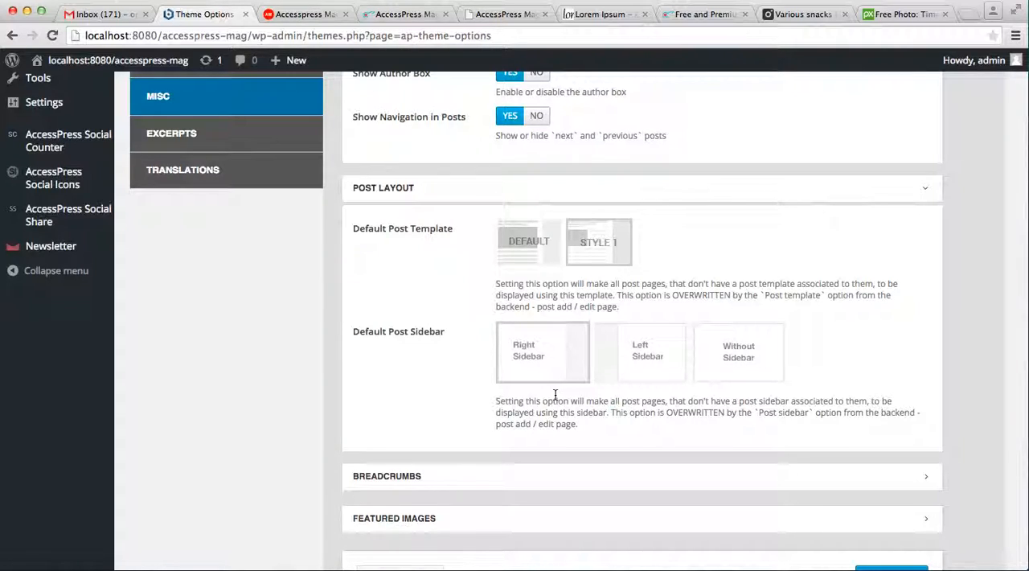
click(544, 350)
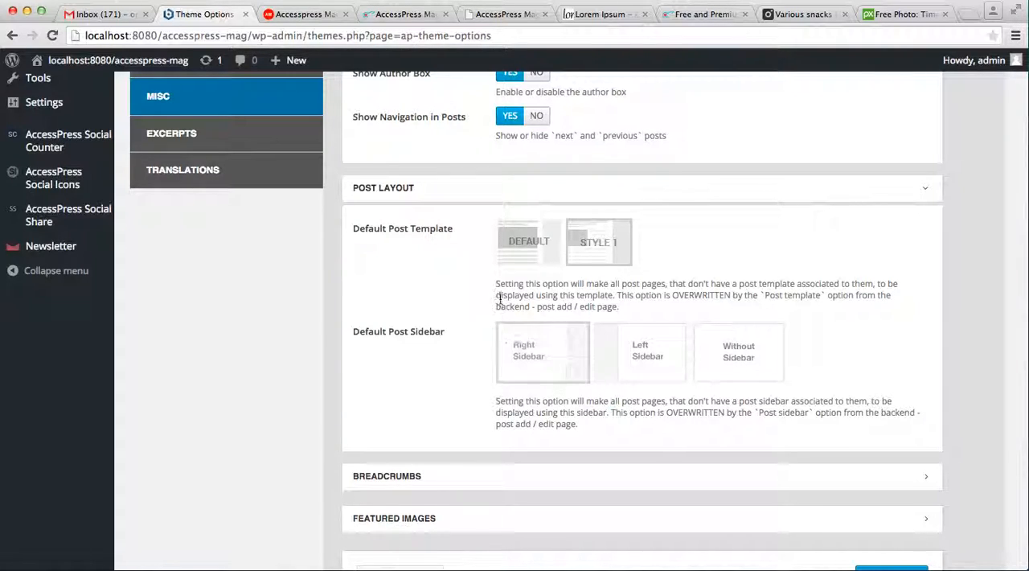
click(543, 352)
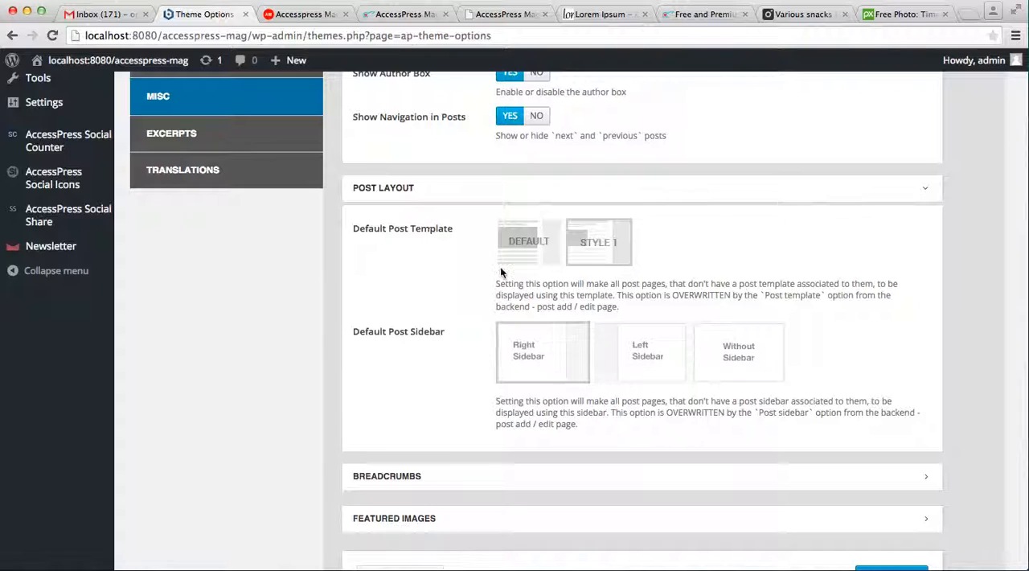
mouse_move(588, 277)
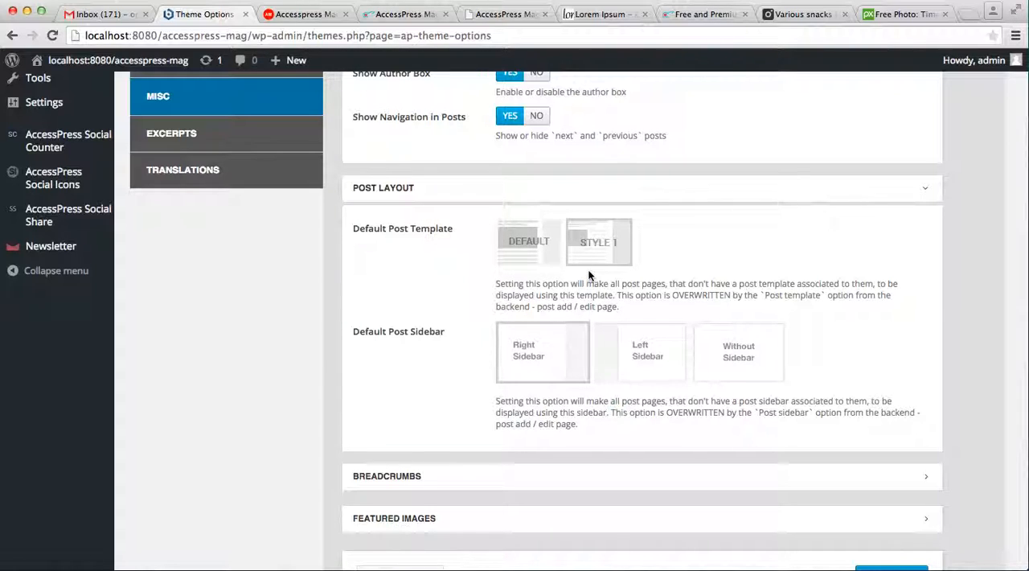
click(527, 241)
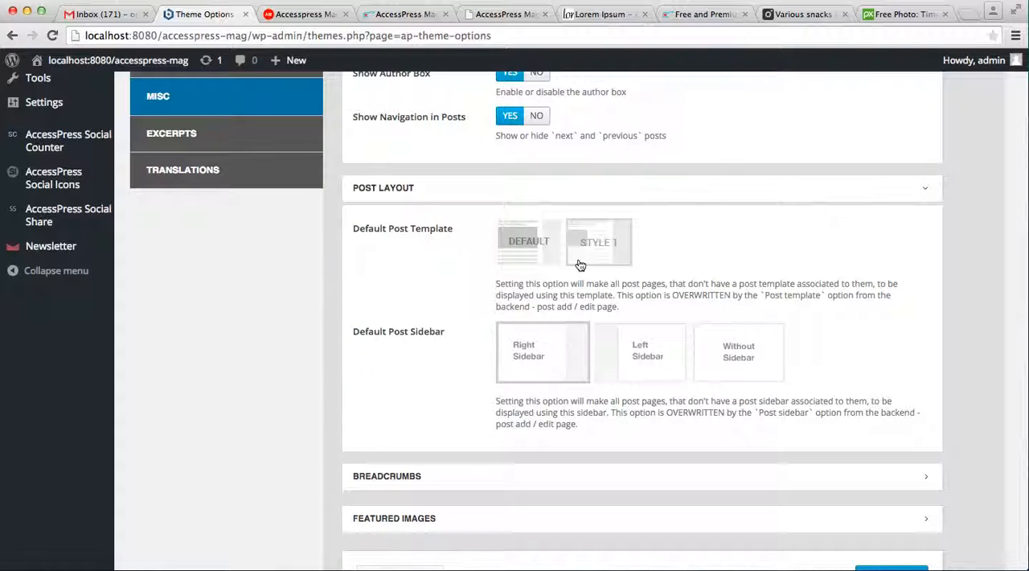
mouse_move(591, 259)
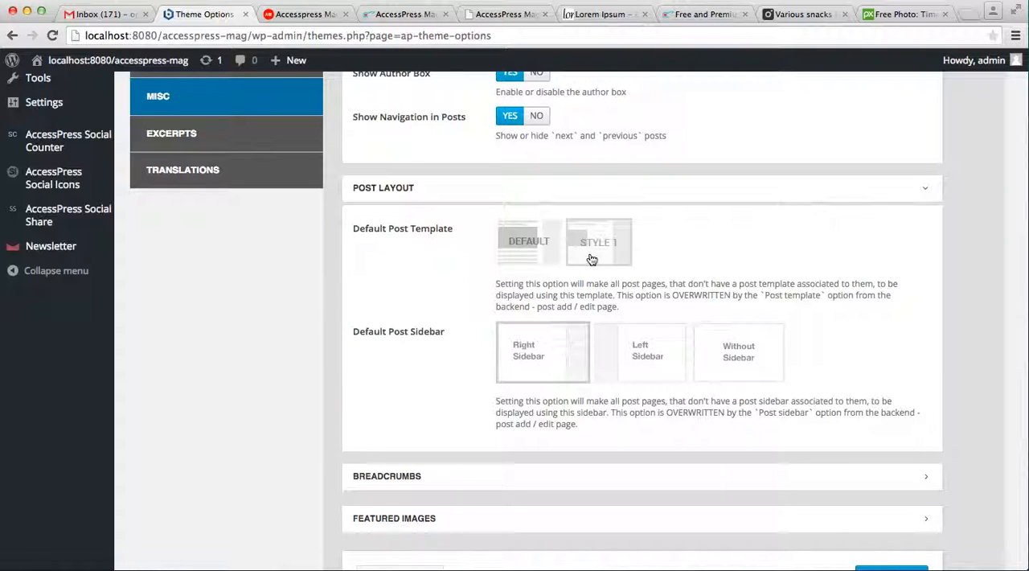
click(598, 241)
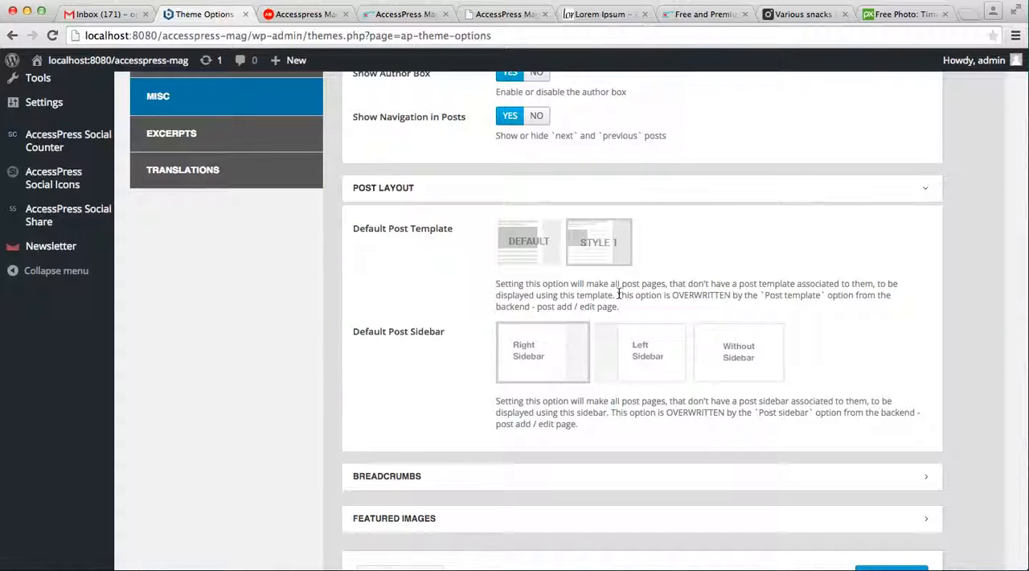
drag(617, 295, 618, 305)
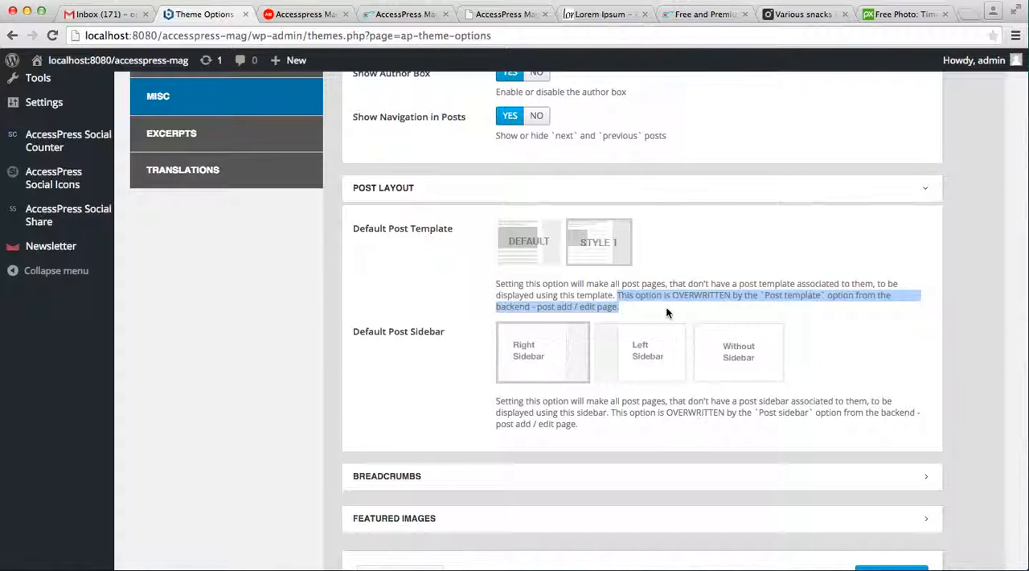
mouse_move(852, 307)
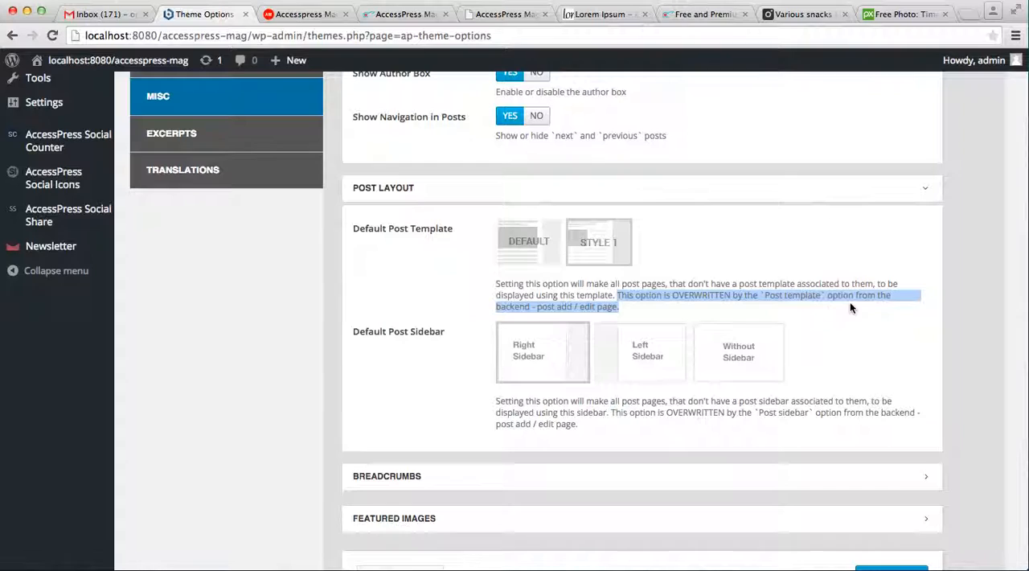
mouse_move(582, 318)
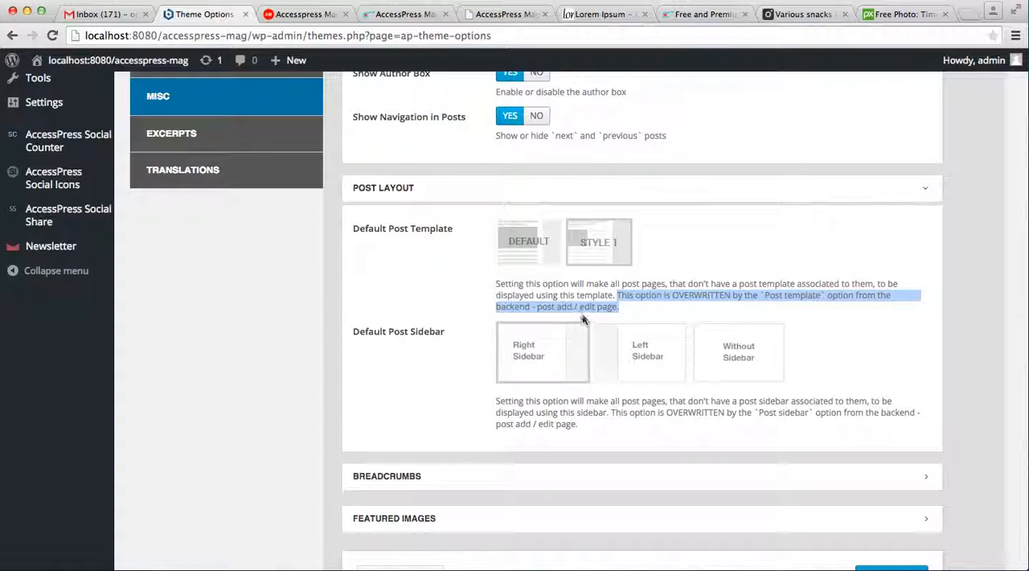
mouse_move(662, 320)
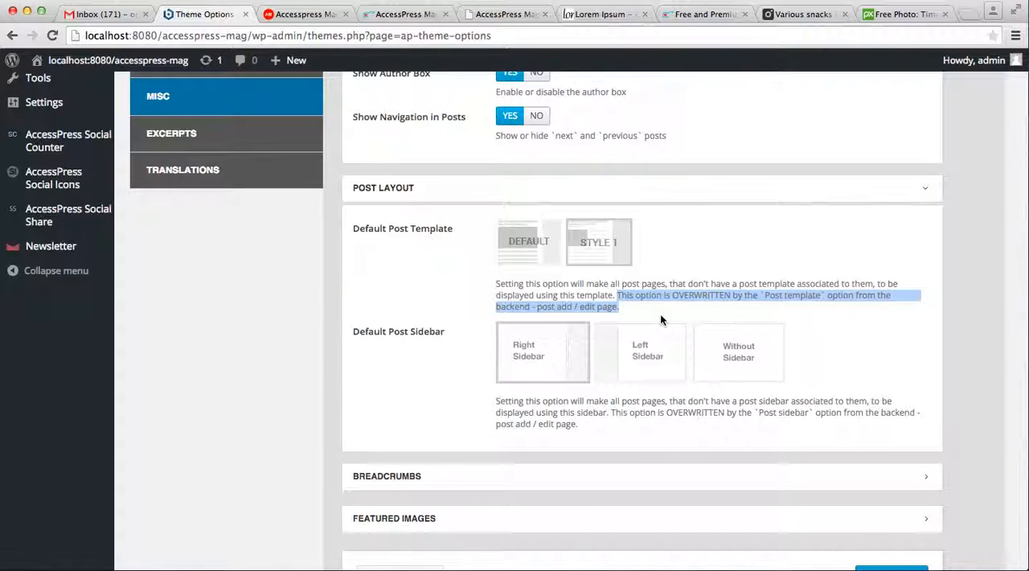
mouse_move(752, 312)
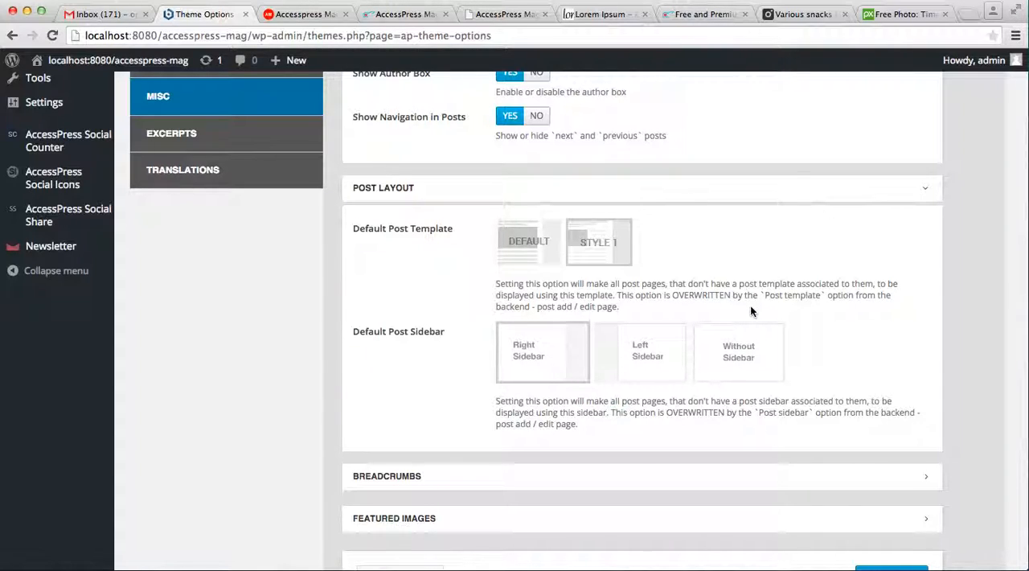
scroll(down, 3)
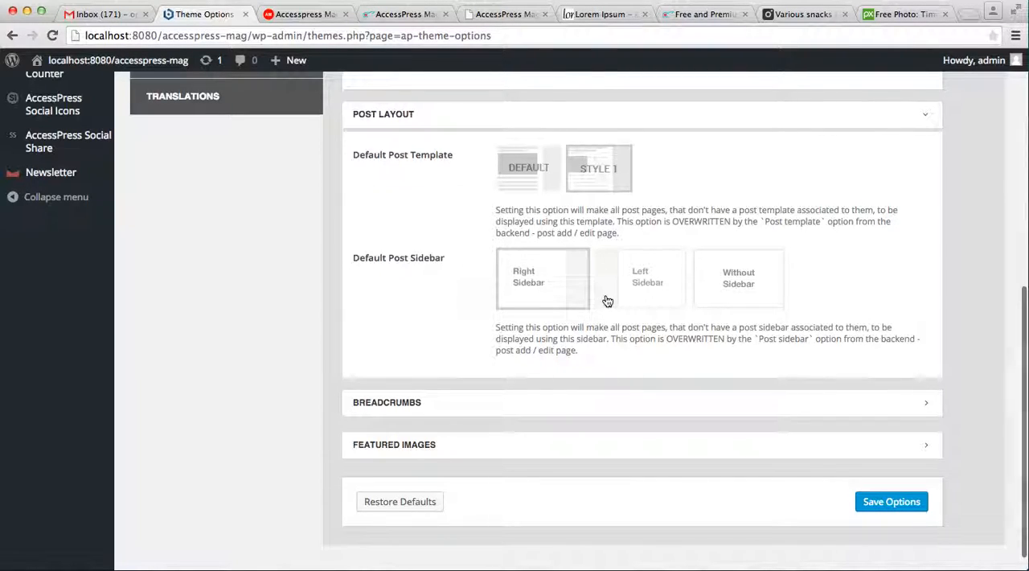
click(736, 277)
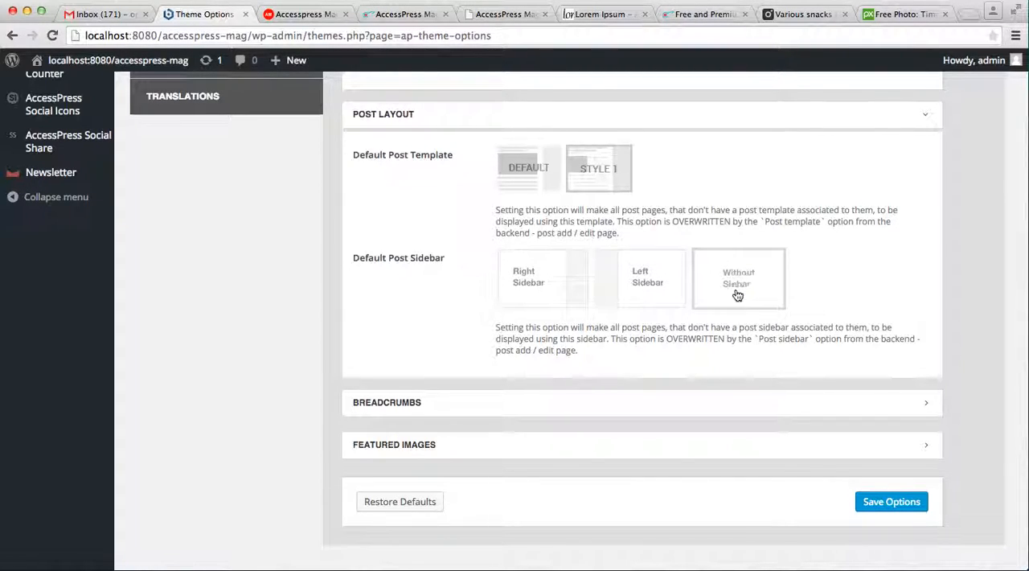
click(640, 276)
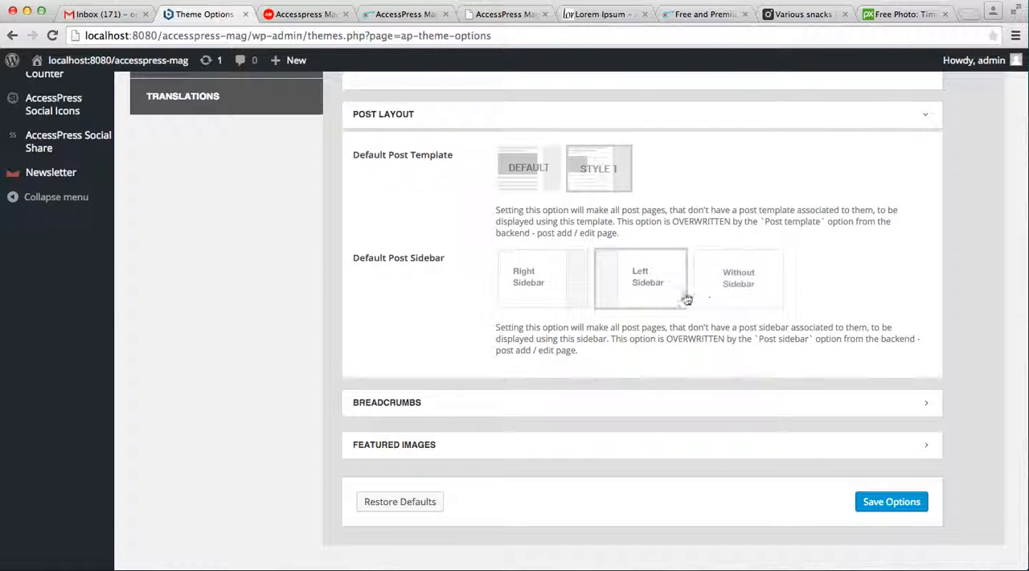
click(544, 276)
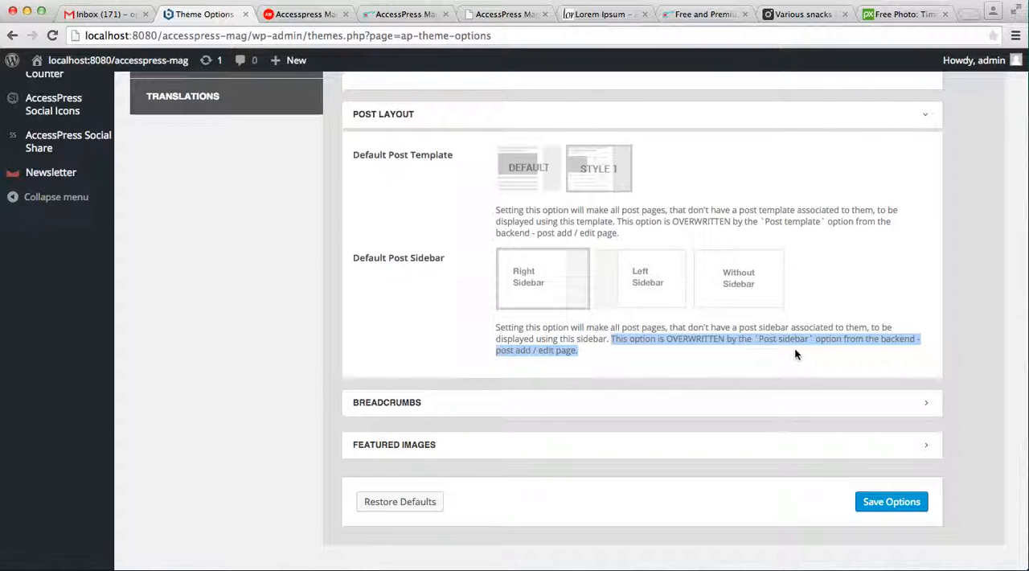
mouse_move(643, 289)
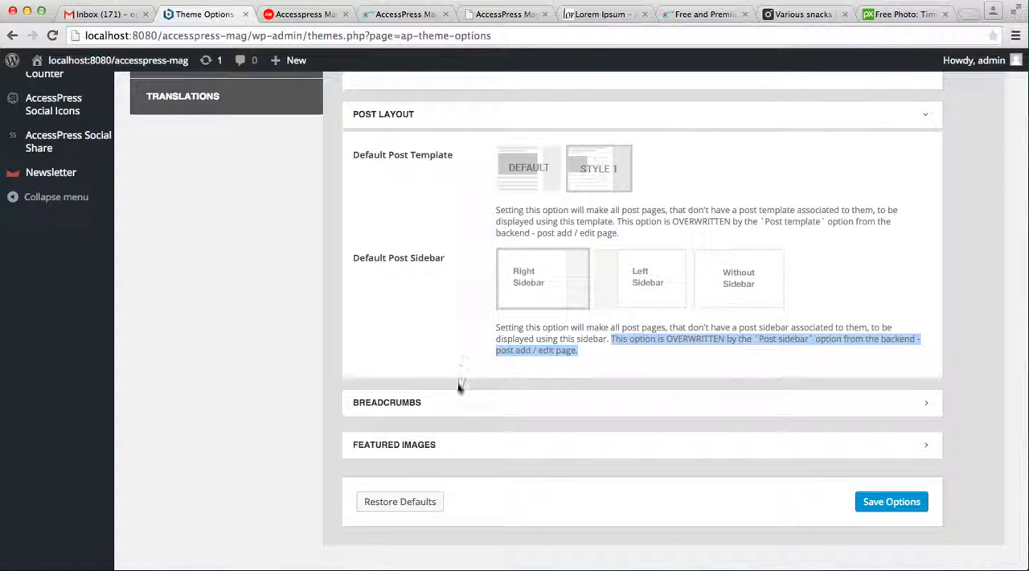
- Expand Breadcrumbs and keep Show/Hide Breadcrumb, home link and single-post title set to YES
click(386, 402)
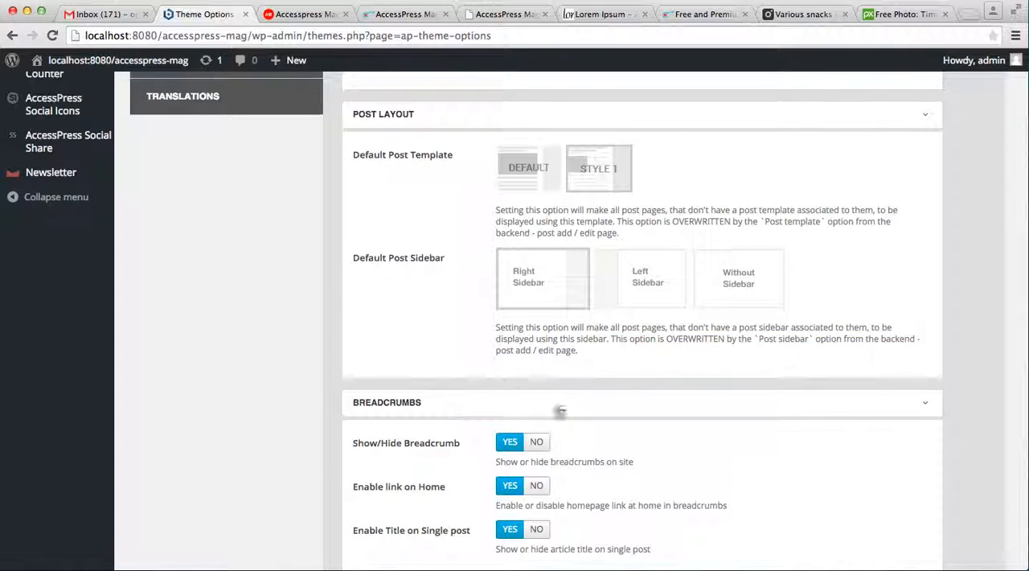
scroll(down, 3)
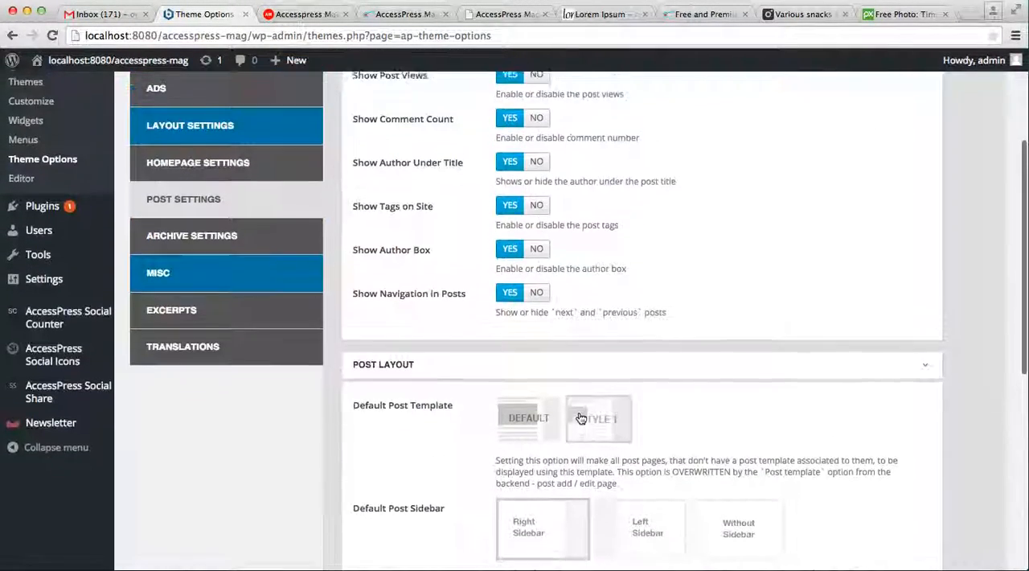
scroll(down, 3)
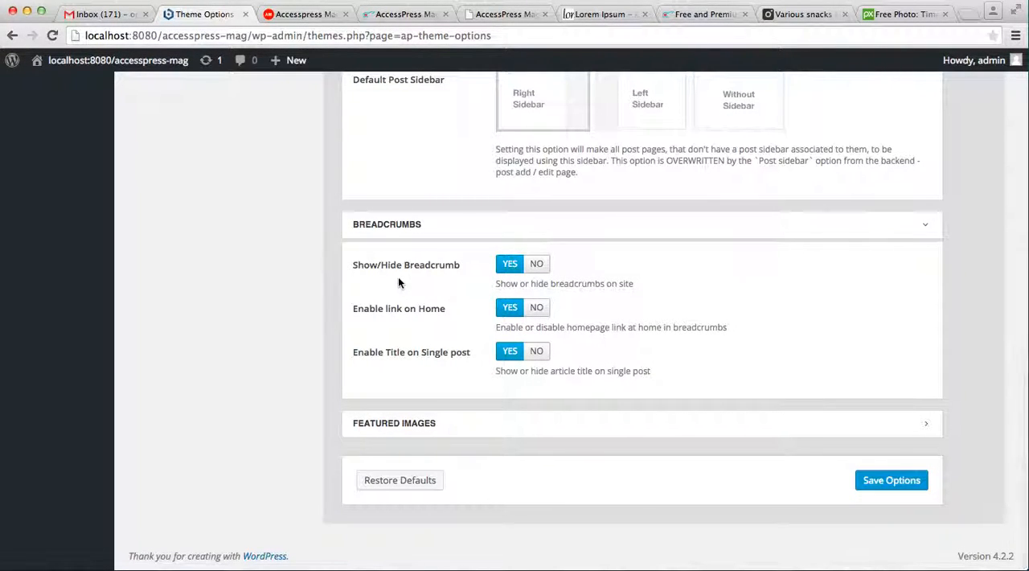
mouse_move(515, 273)
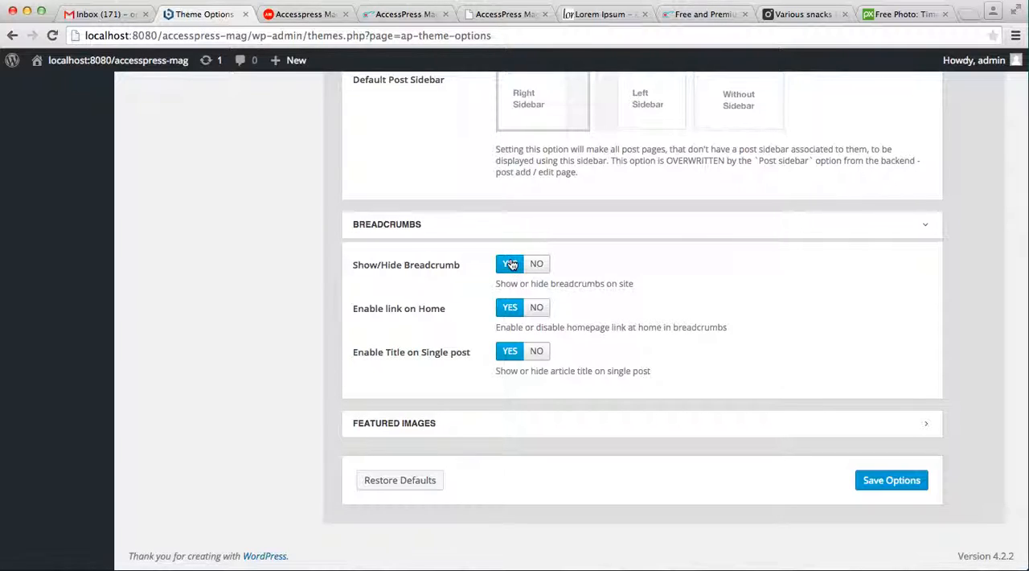
click(537, 264)
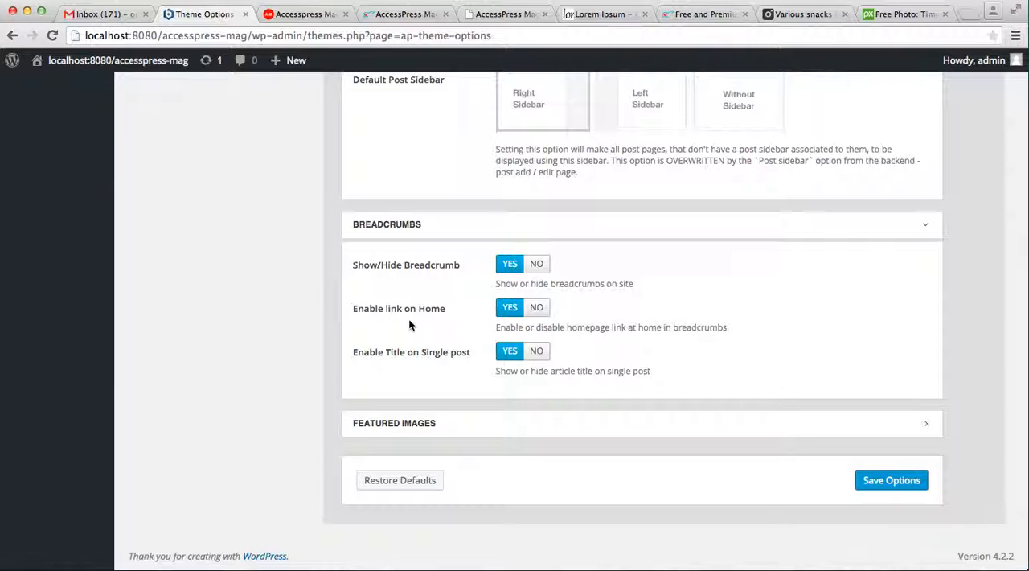
mouse_move(650, 337)
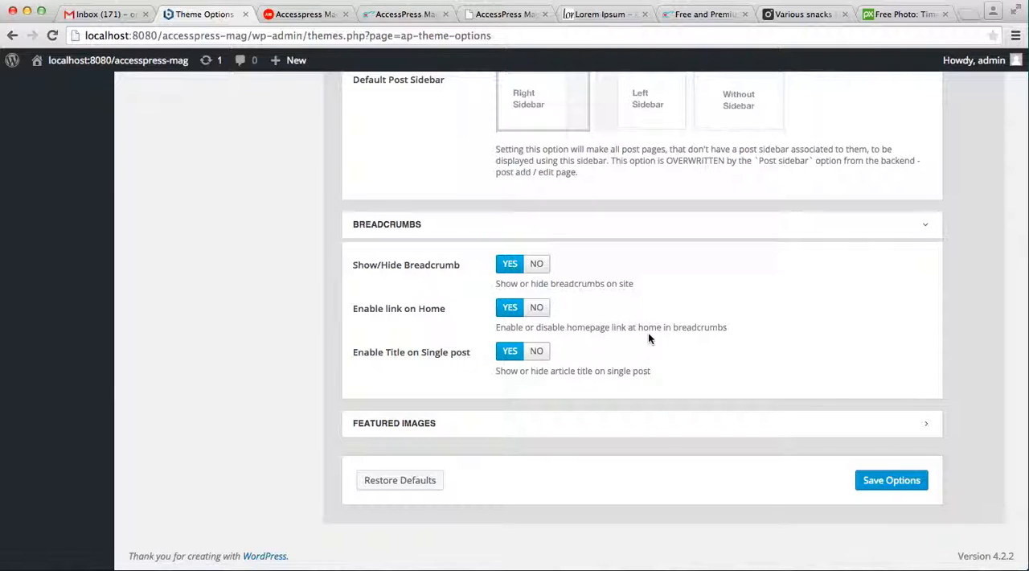
mouse_move(577, 324)
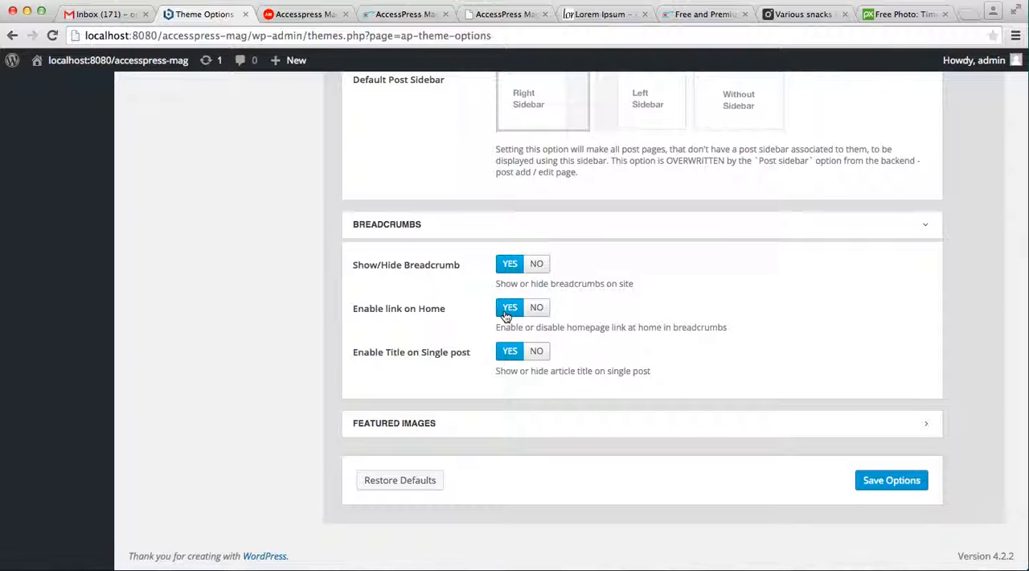
mouse_move(437, 369)
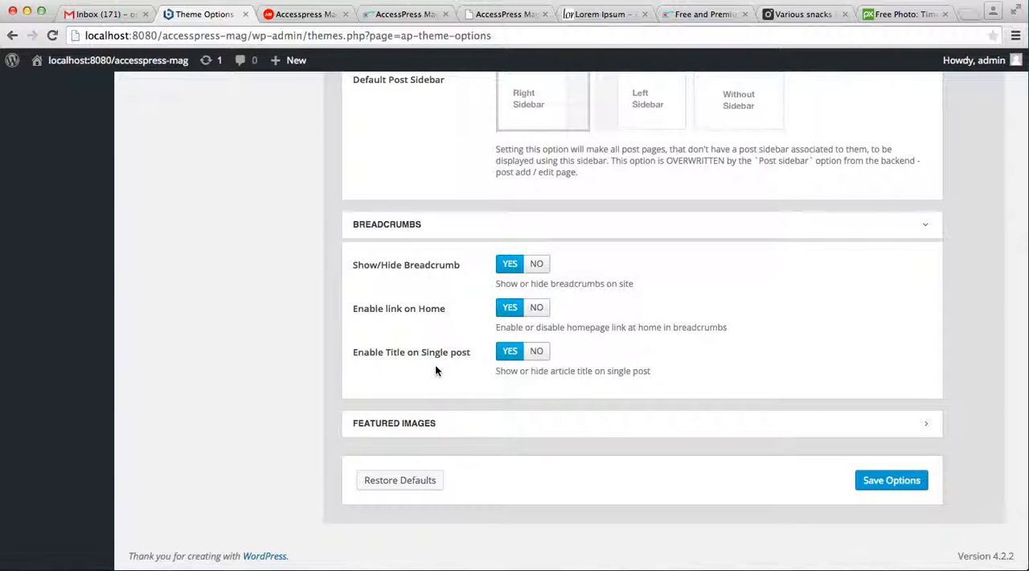
mouse_move(431, 363)
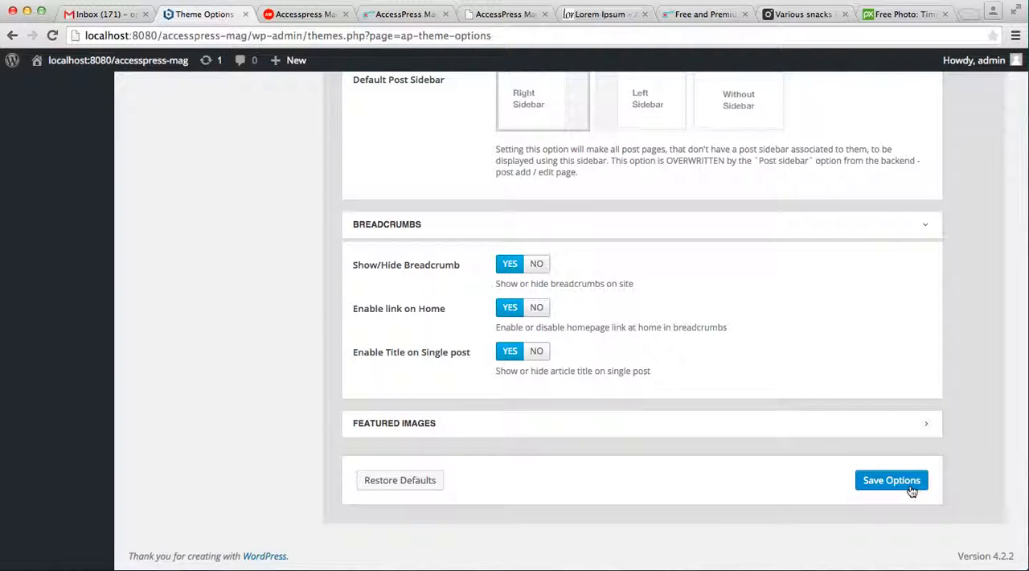
- Save the options and view the Reference post on the front end with its breadcrumb trail
click(890, 479)
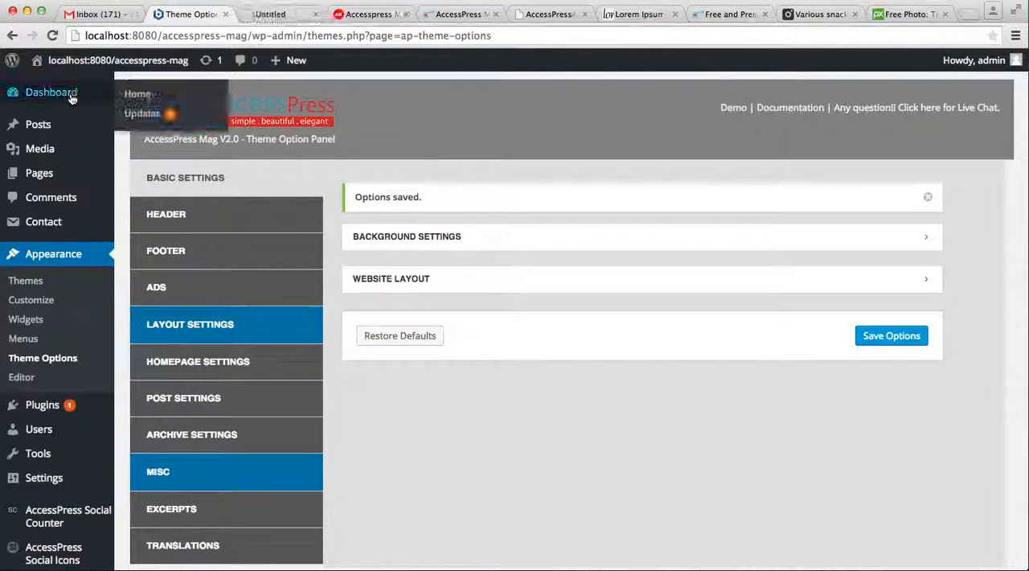
click(280, 12)
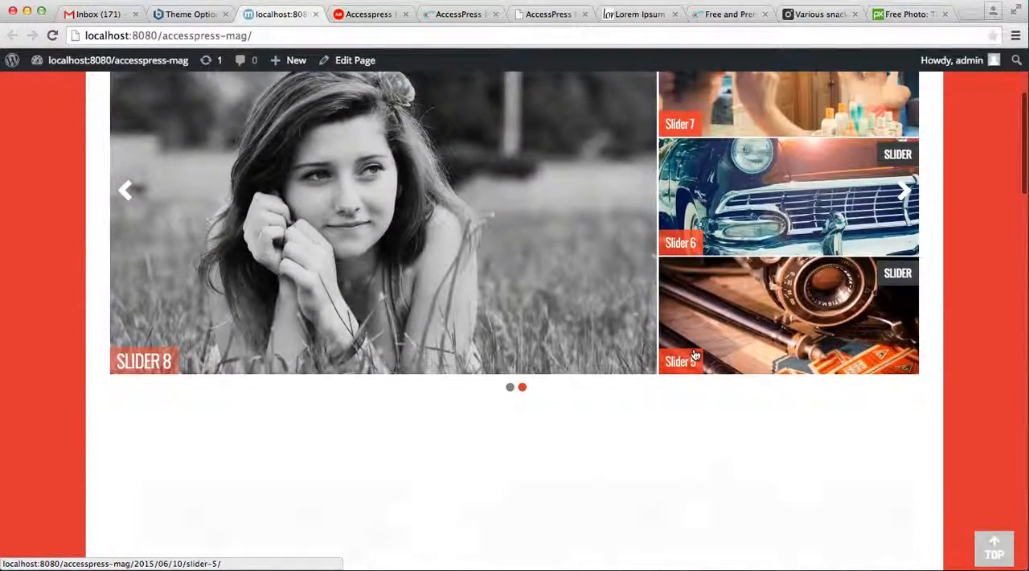
scroll(down, 3)
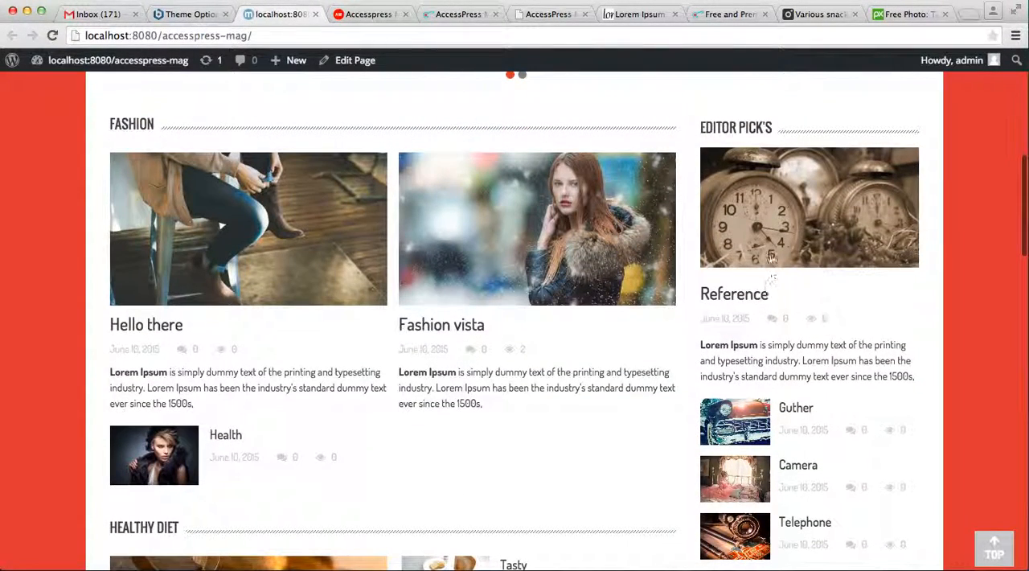
click(809, 208)
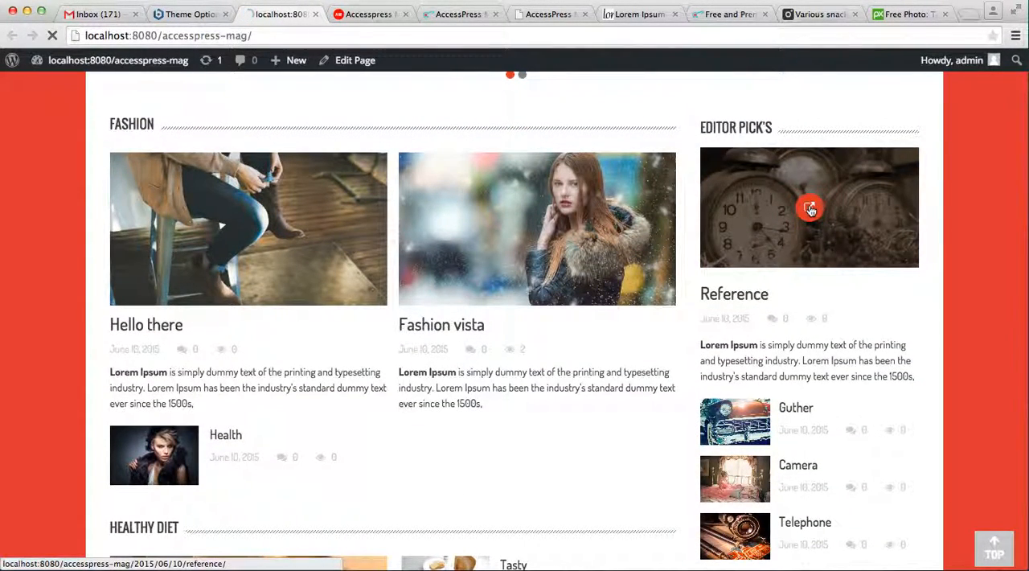
click(811, 208)
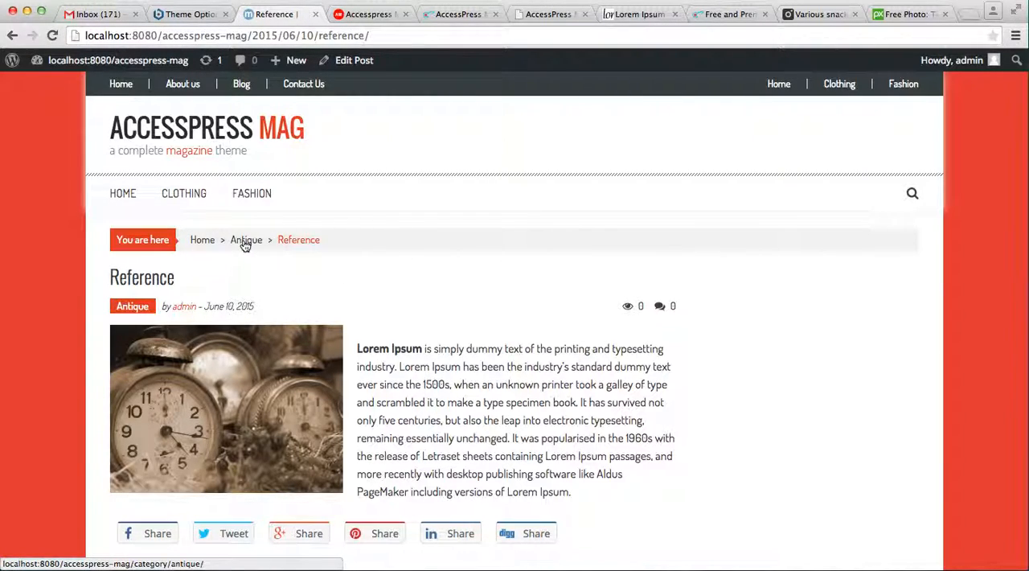
mouse_move(251, 248)
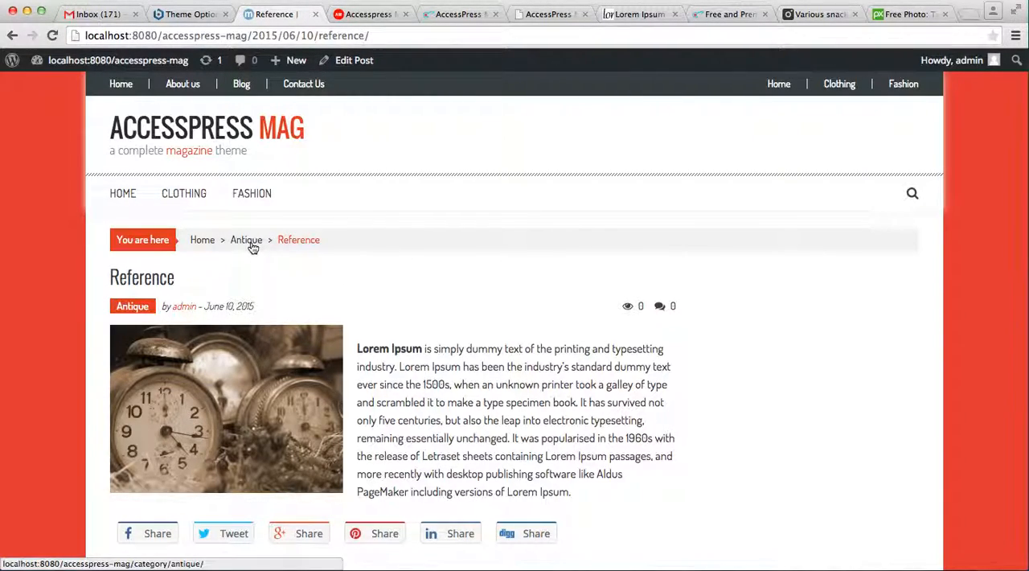
mouse_move(202, 240)
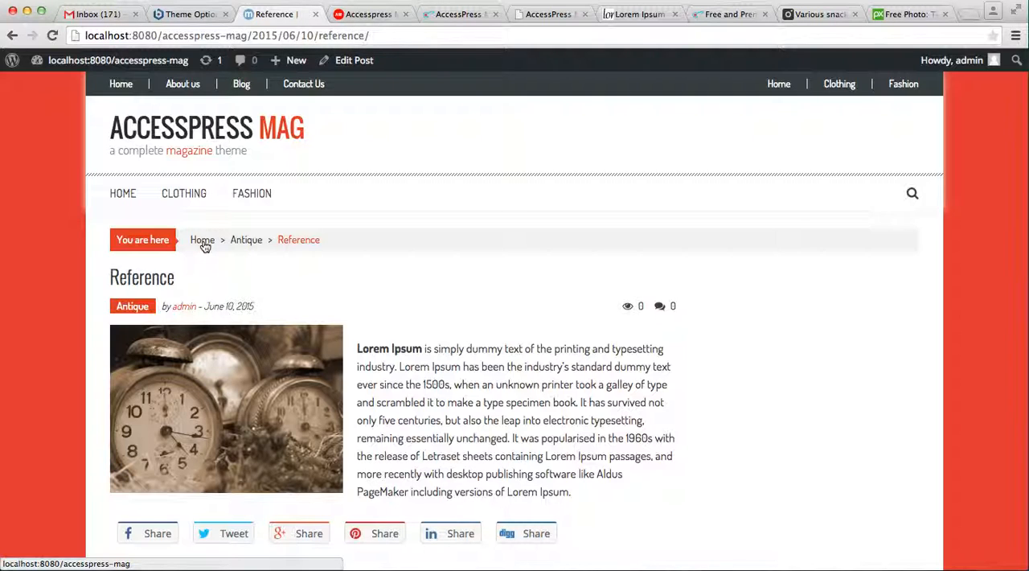
mouse_move(246, 239)
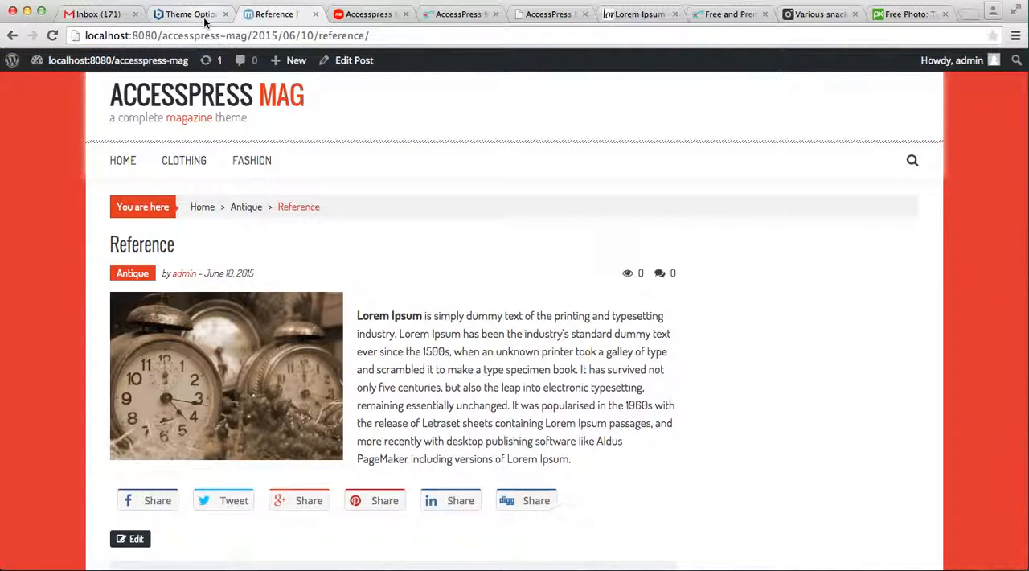
- Reconfirm breadcrumbs are YES in Theme Options, recheck the Reference post, then return to Theme Options
click(187, 13)
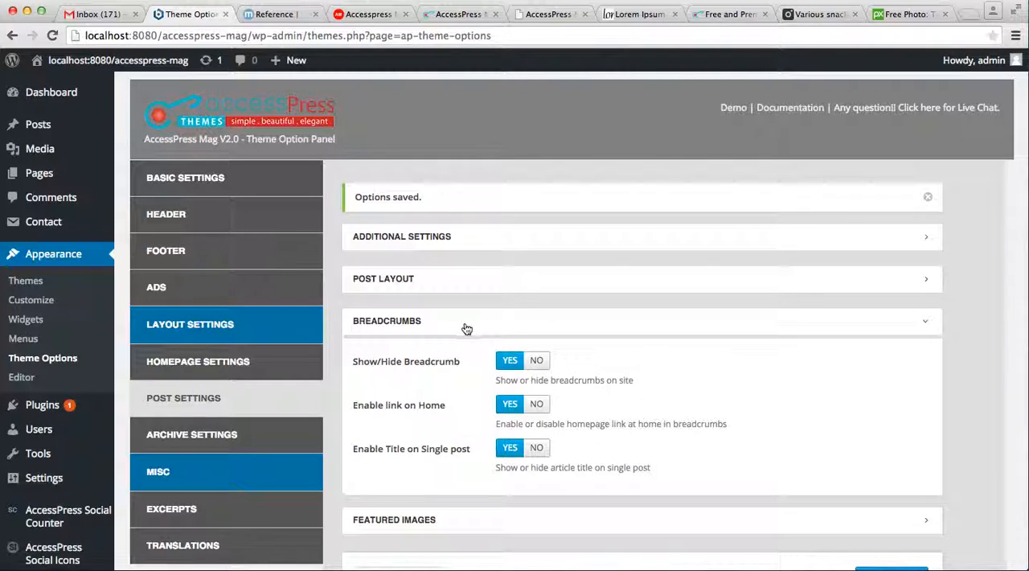
mouse_move(511, 413)
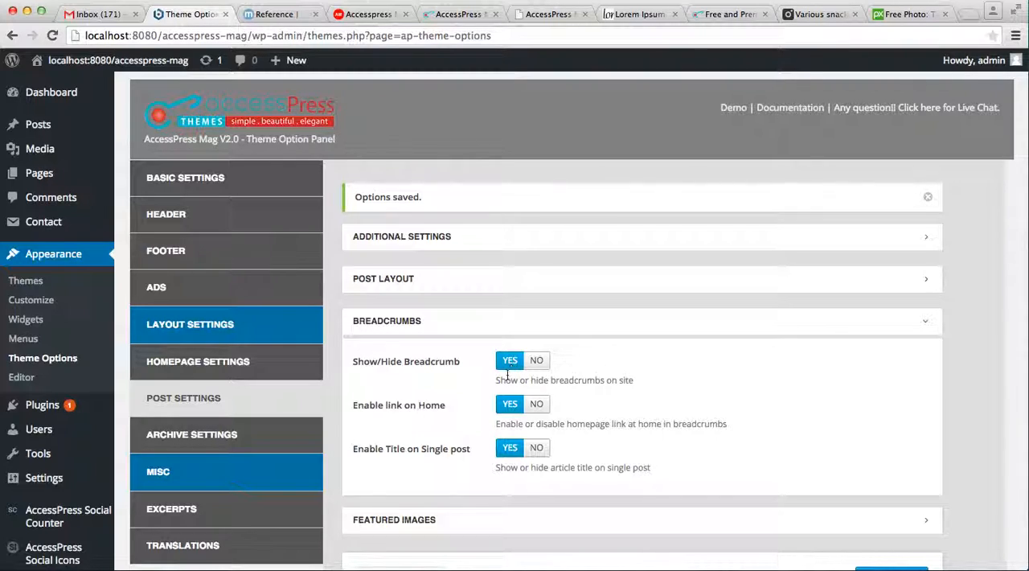
click(537, 360)
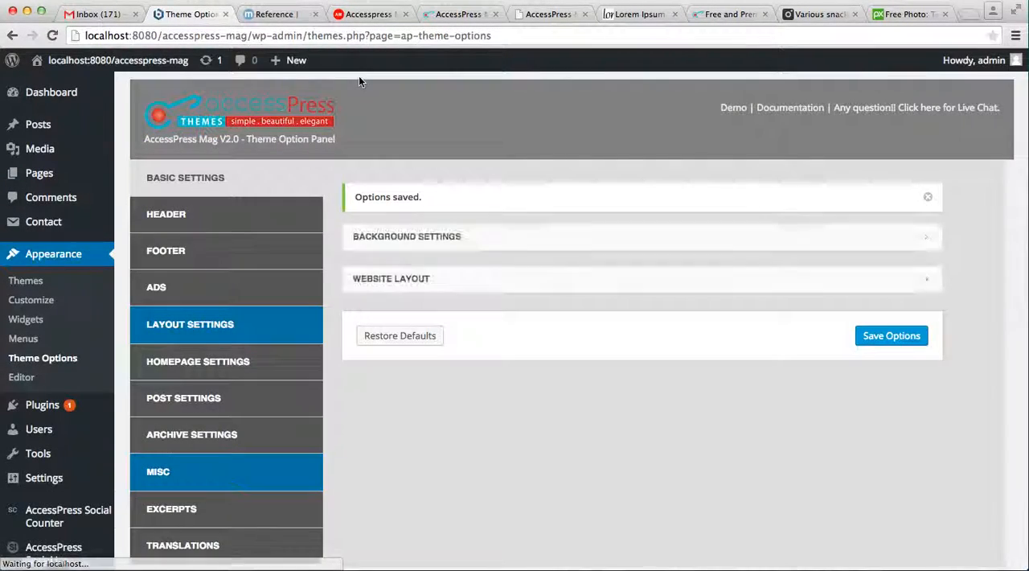
click(273, 13)
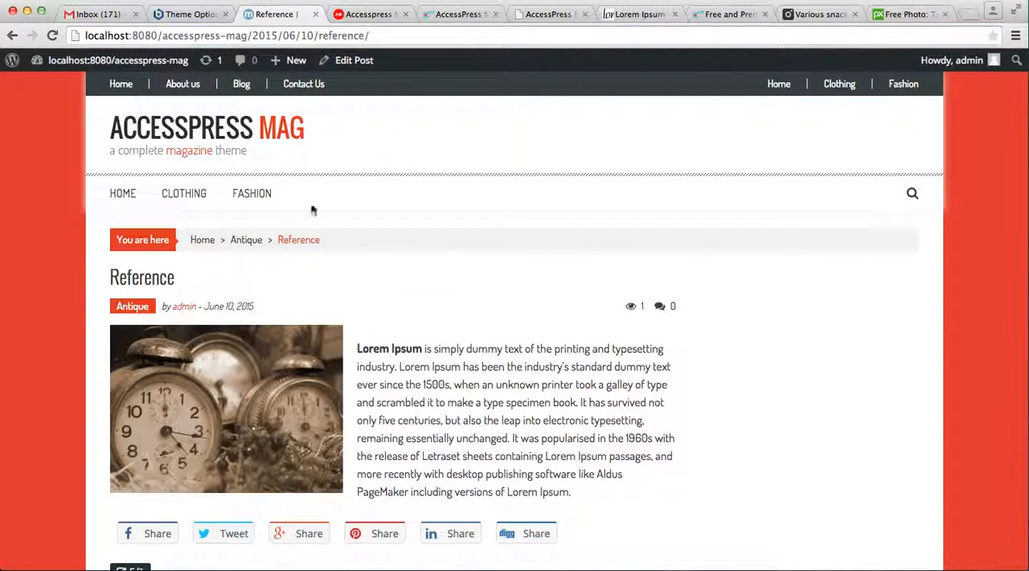
mouse_move(246, 240)
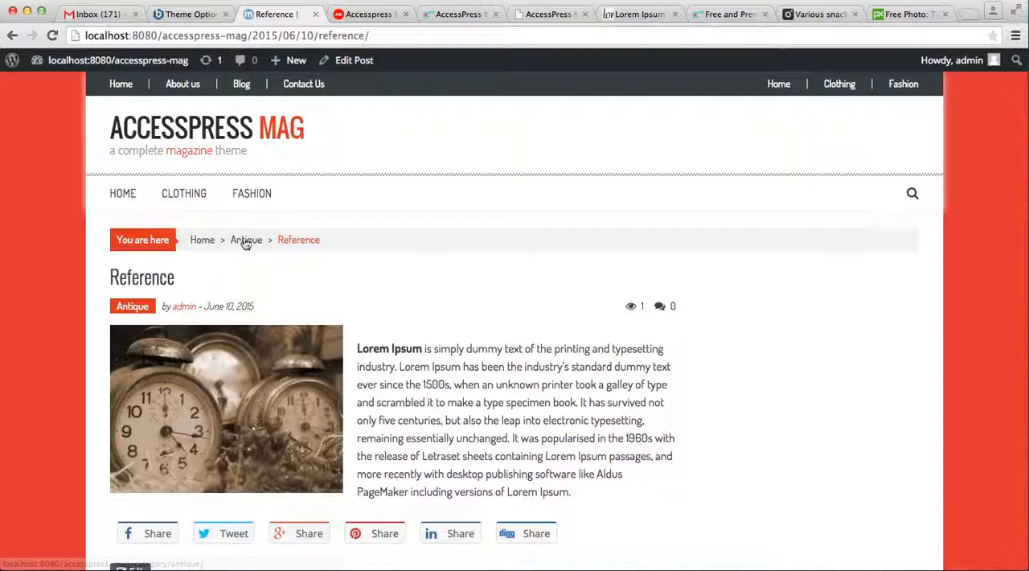
mouse_move(202, 240)
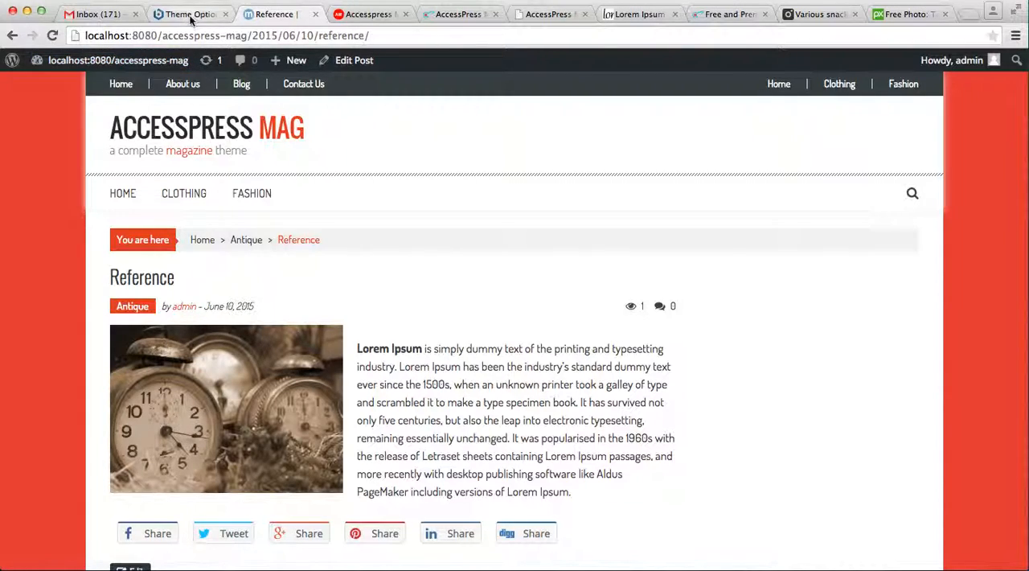
click(190, 13)
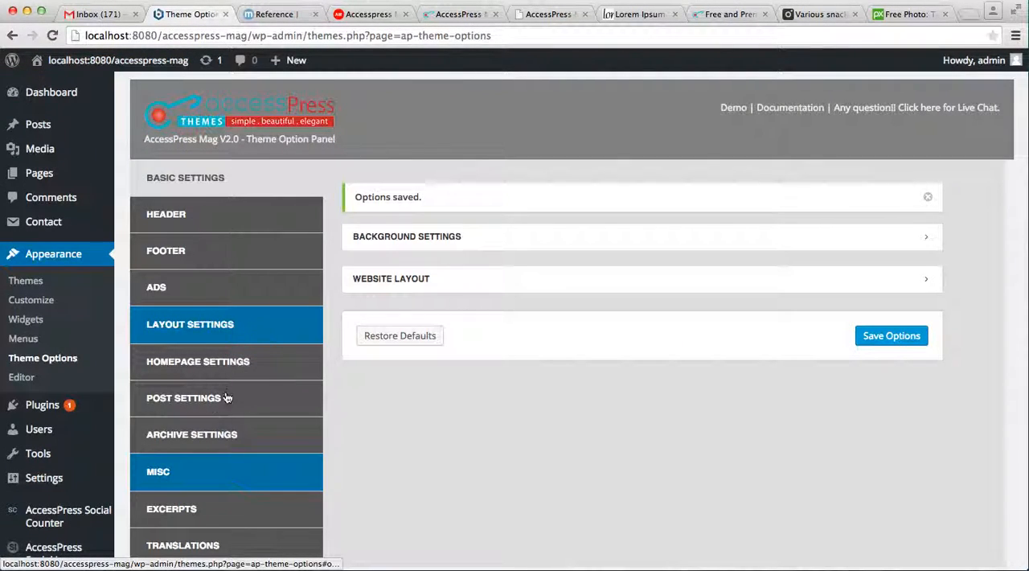
- Under Featured Images set Show Featured Image on single posts to NO and save the options
click(183, 397)
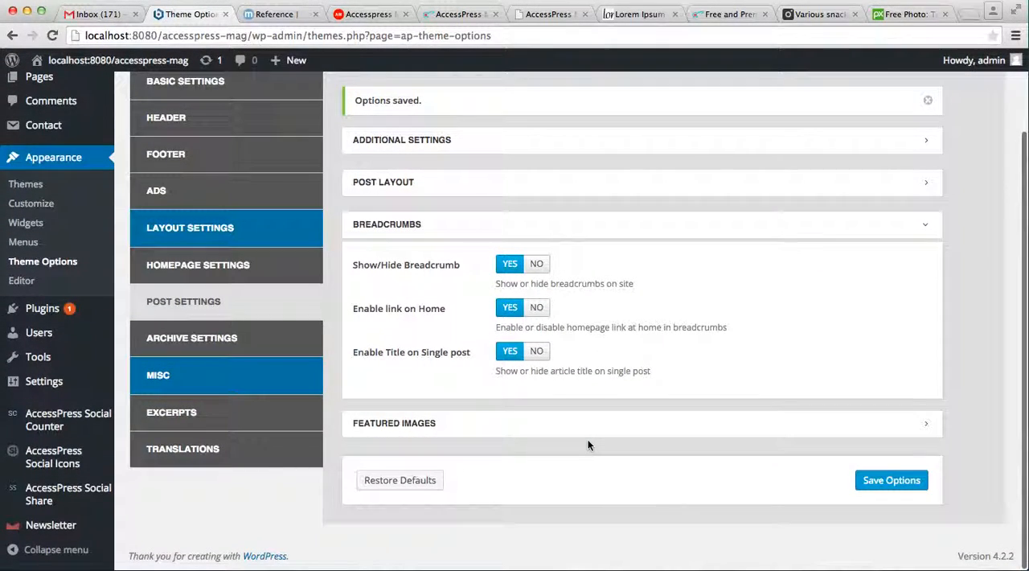
click(393, 423)
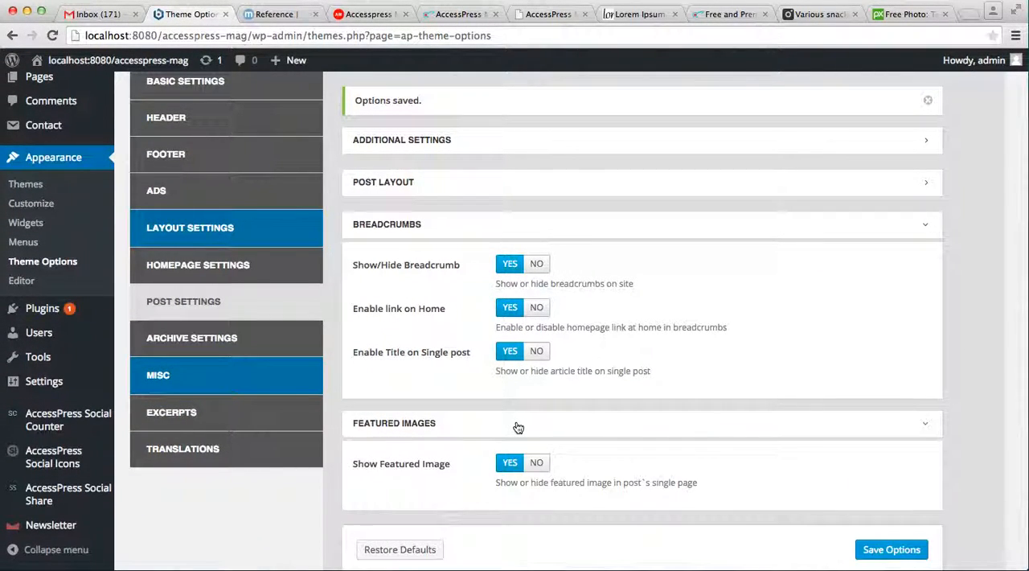
scroll(down, 3)
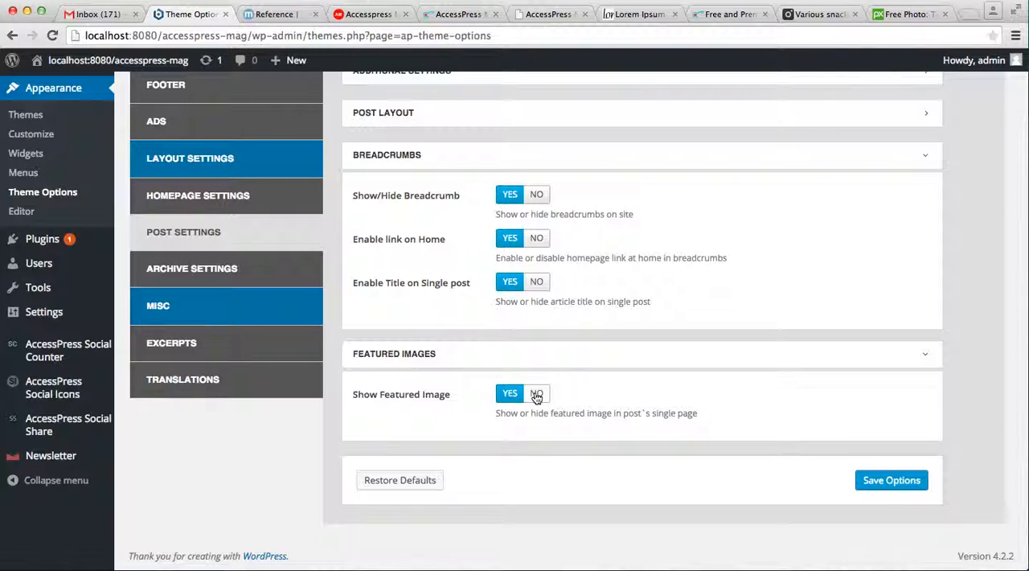
click(537, 392)
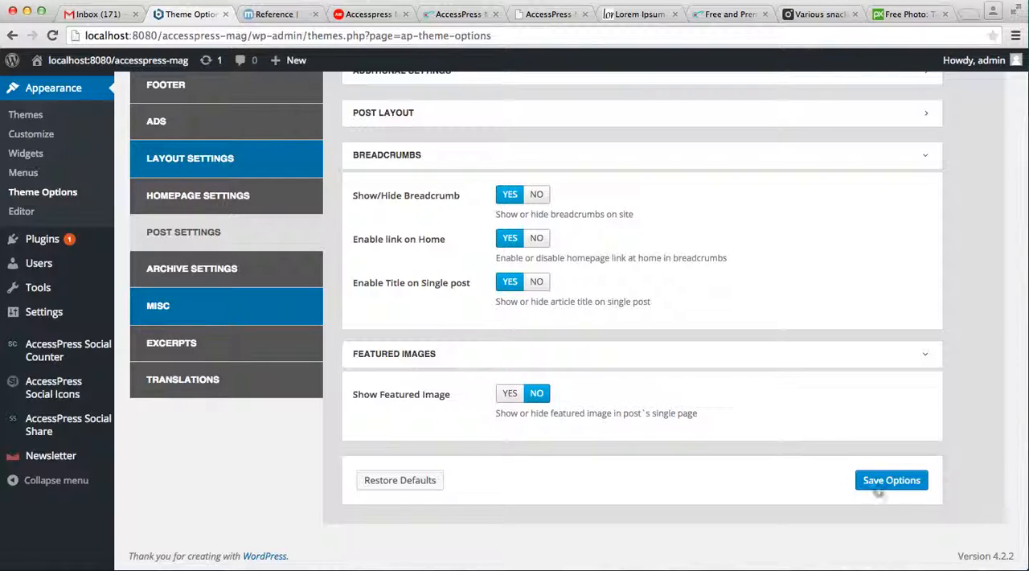
click(891, 479)
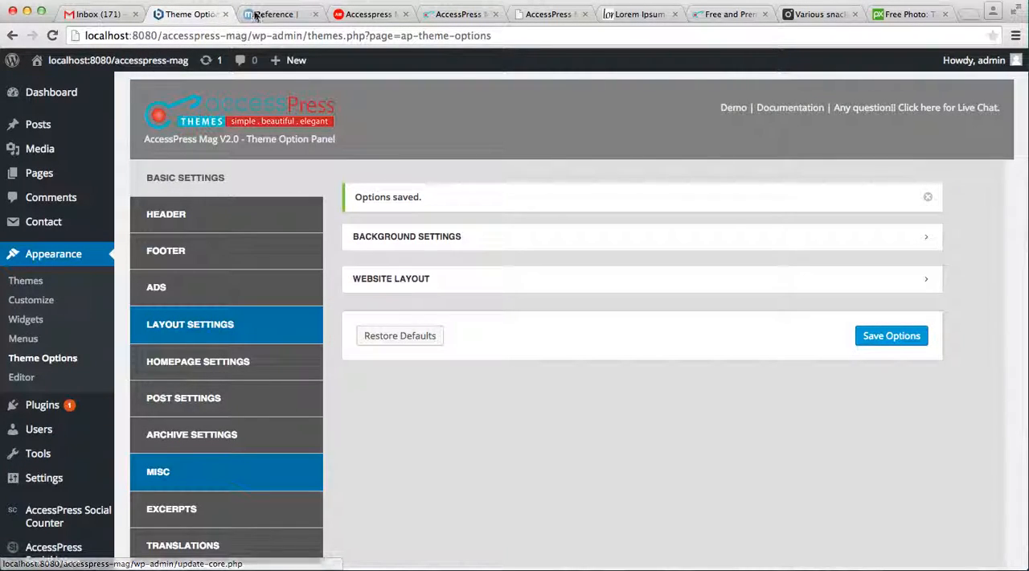
- View the Reference post again to confirm the featured image no longer appears
click(273, 13)
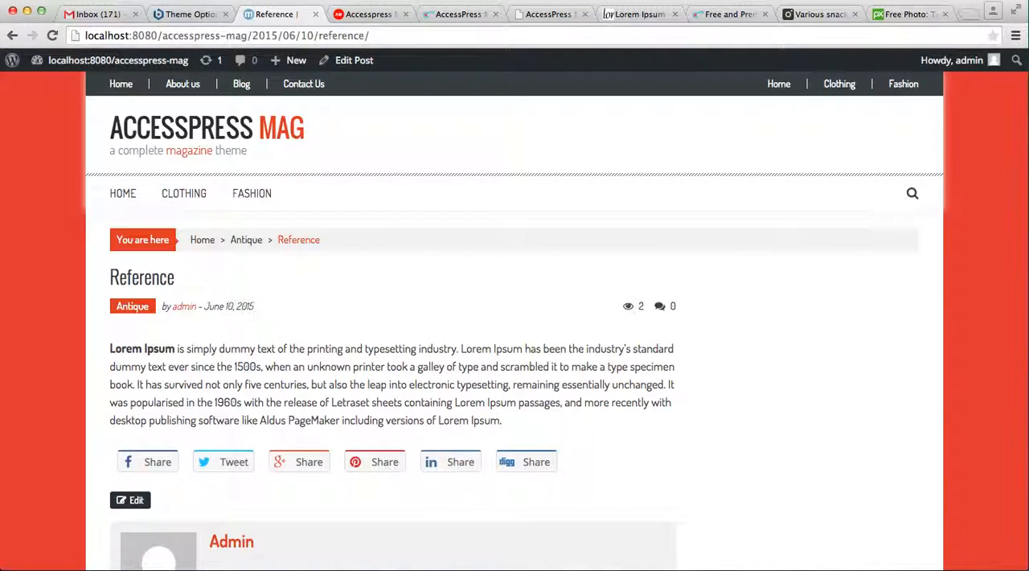
mouse_move(293, 288)
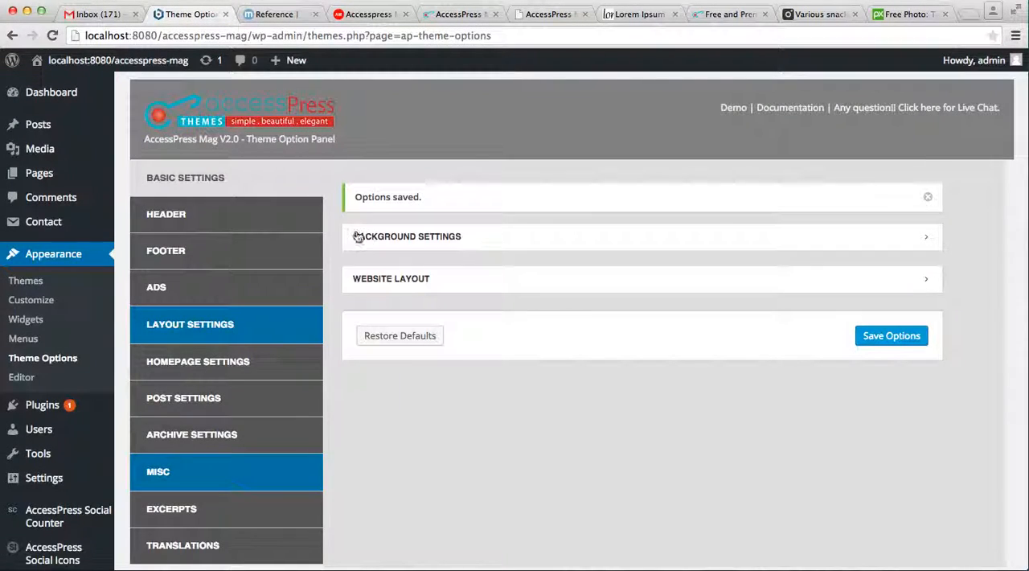
- Reopen the Post Settings section of the AccessPress Mag theme options
click(184, 397)
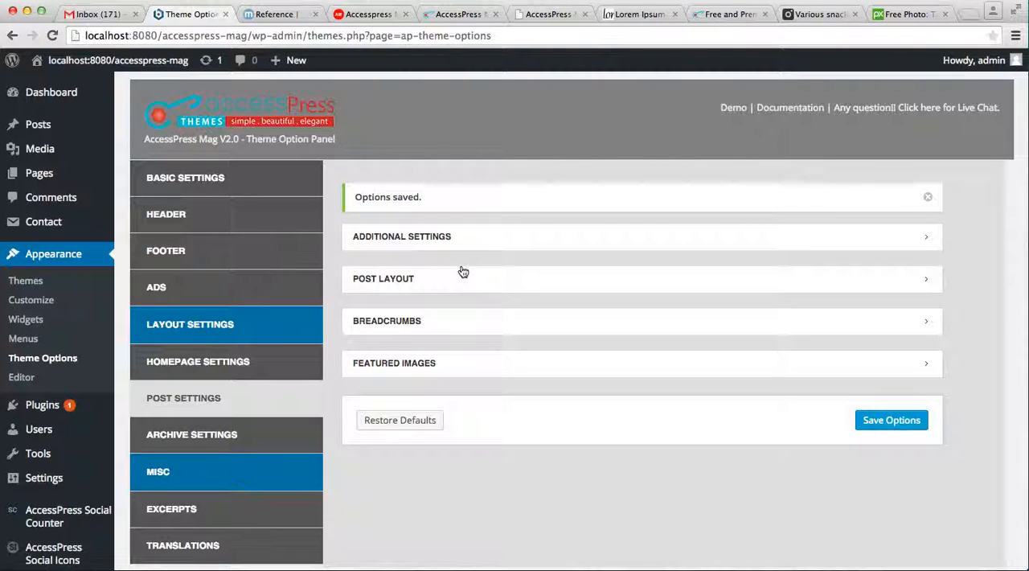
mouse_move(486, 311)
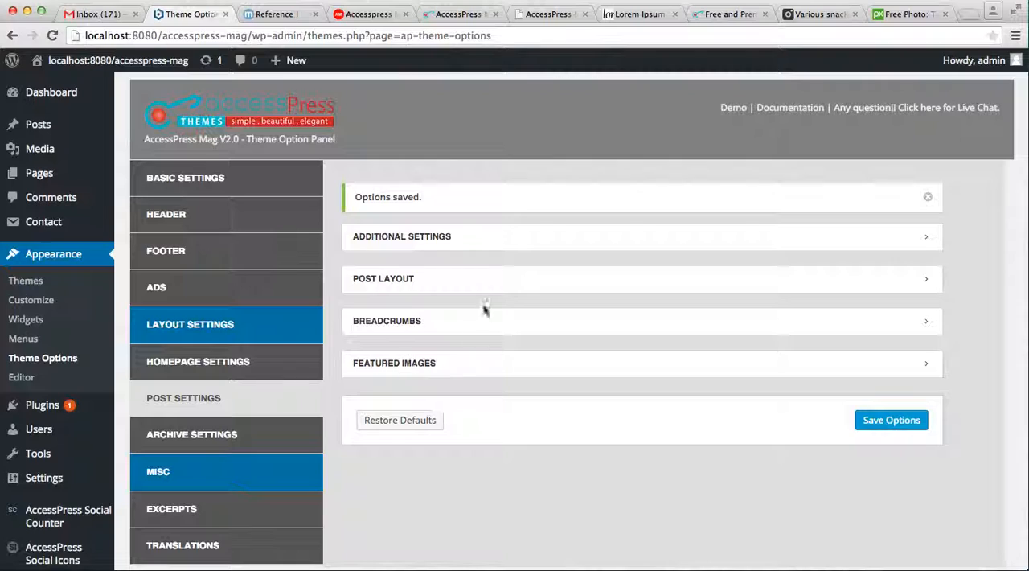